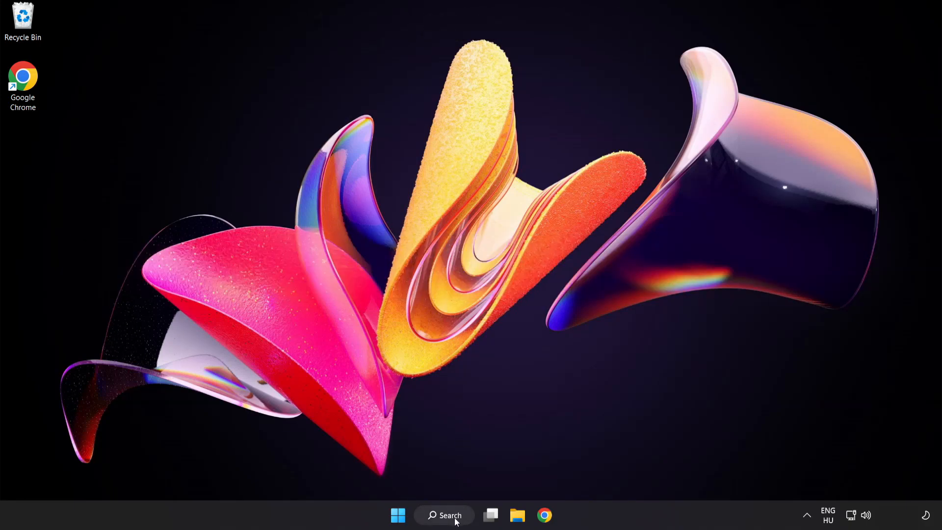
- Search for 'device manager' and launch Device Manager from the results
click(444, 515)
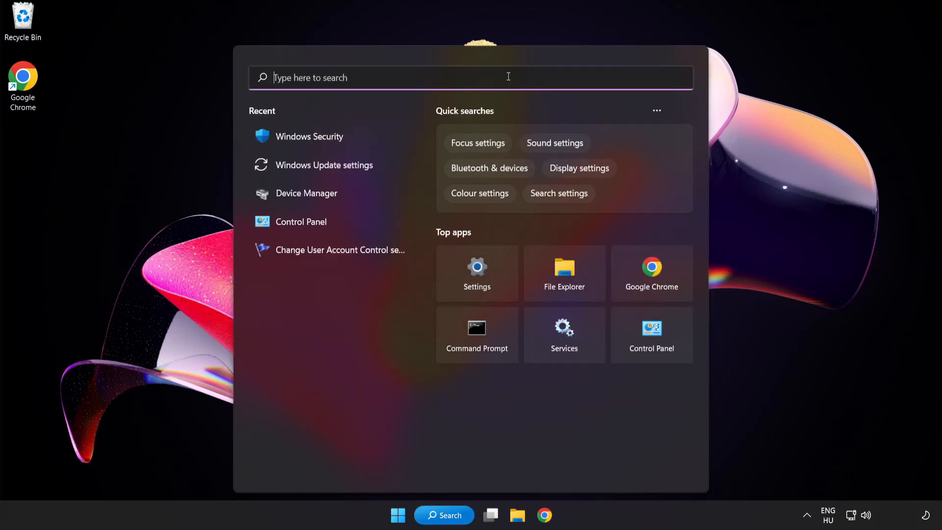
text(device manager)
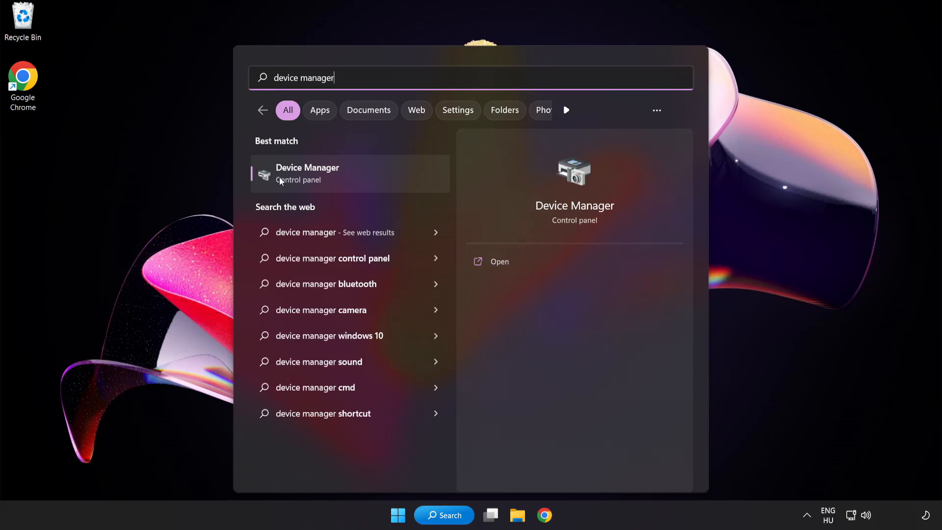
mouse_move(376, 181)
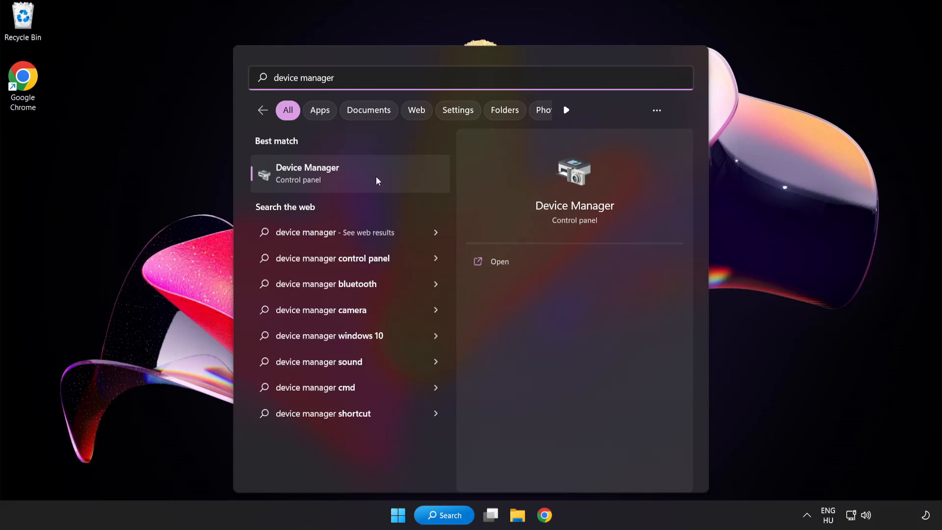
click(307, 173)
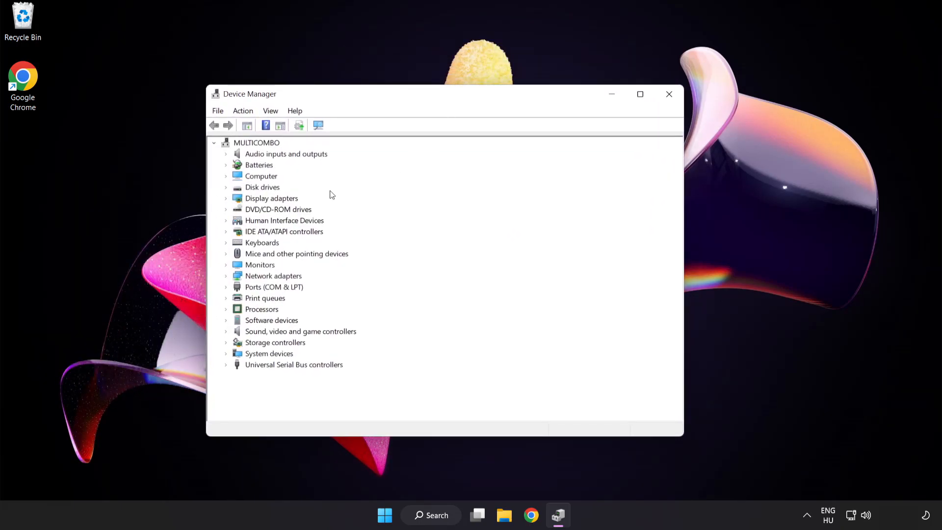
- Expand Display adapters and choose Update driver for the VMware SVGA 3D adapter
click(272, 198)
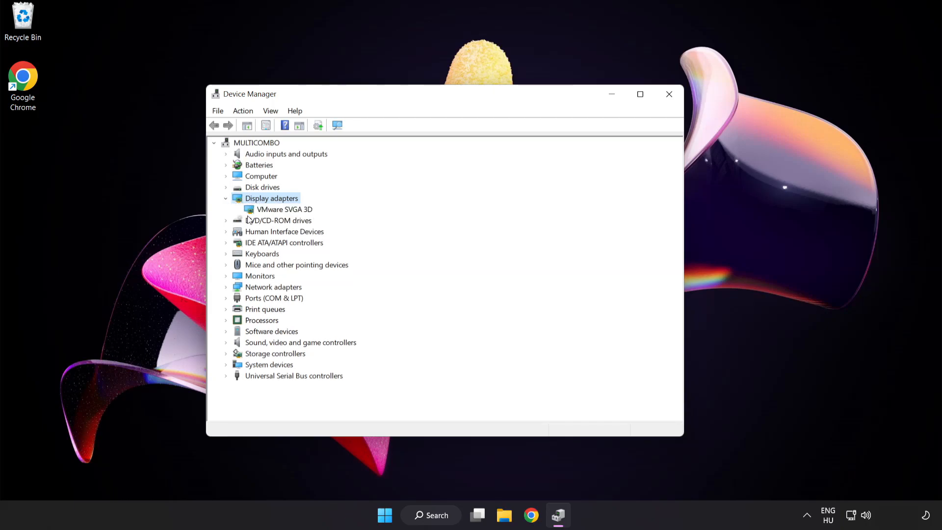
click(285, 209)
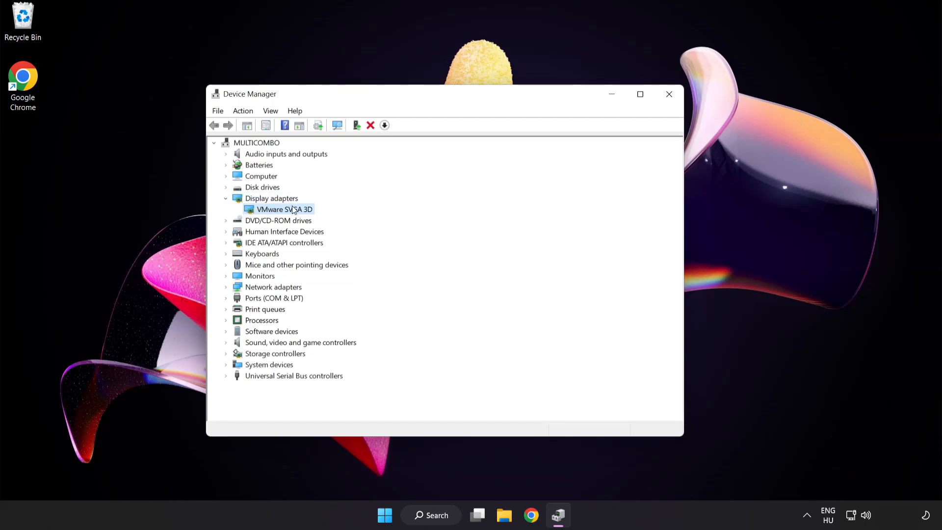
right_click(284, 209)
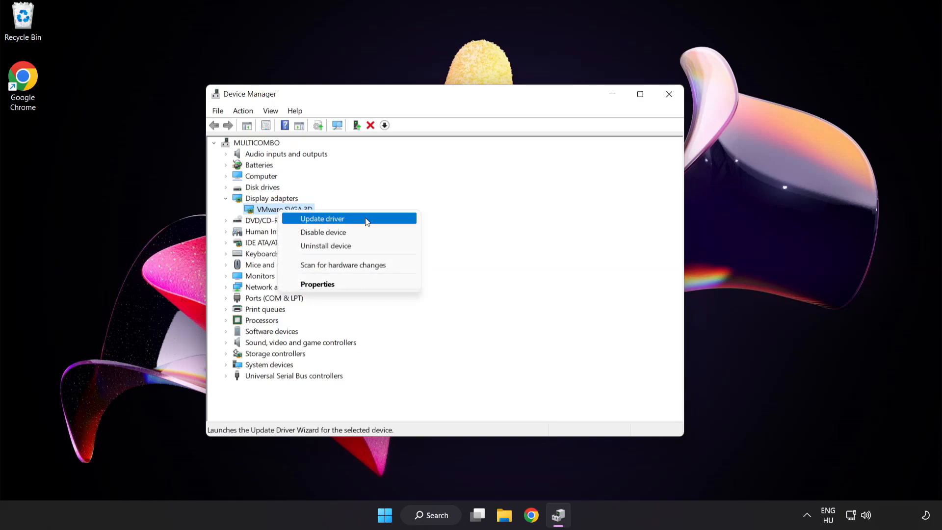
click(322, 218)
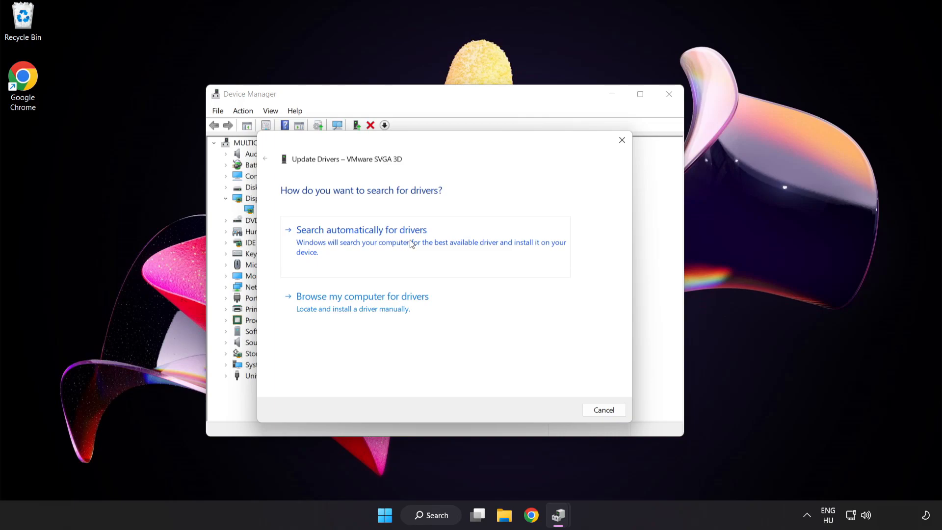
- Search automatically for drivers, accept the already-installed result, and close Device Manager
click(361, 229)
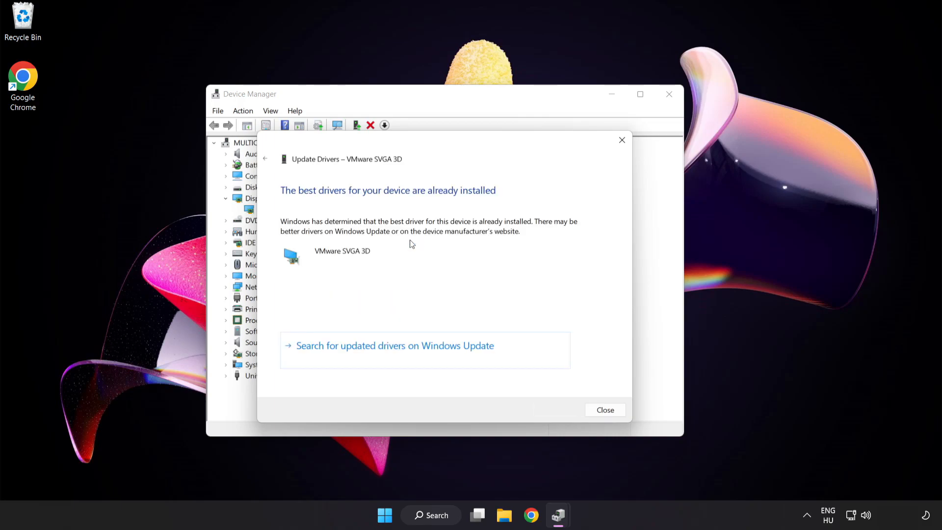
mouse_move(464, 201)
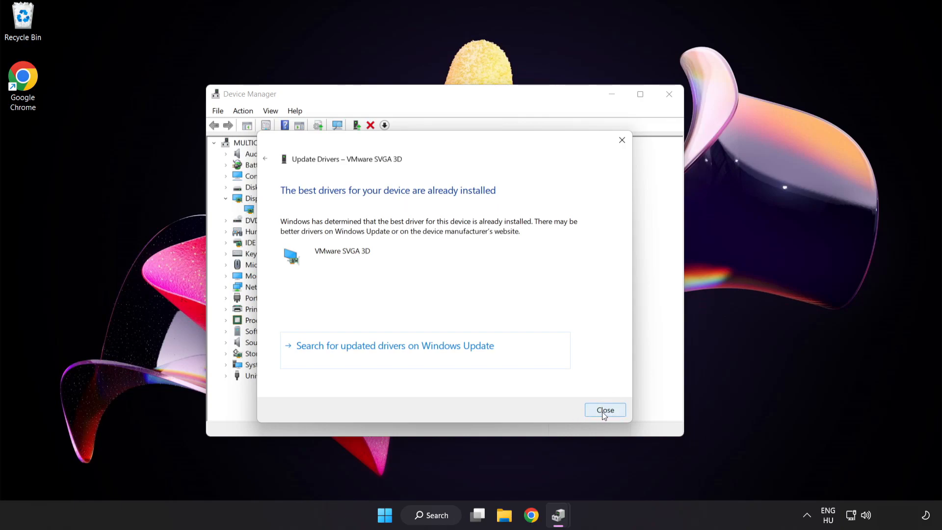
click(605, 410)
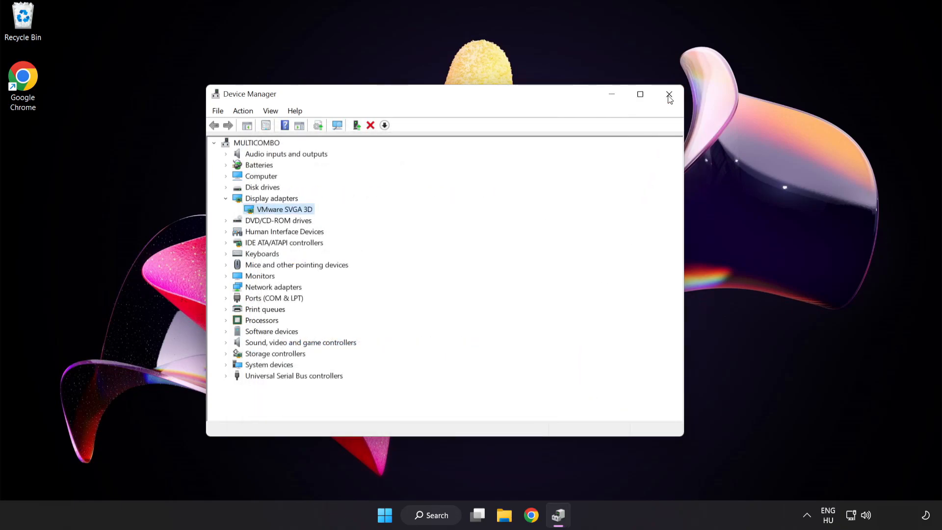
click(668, 95)
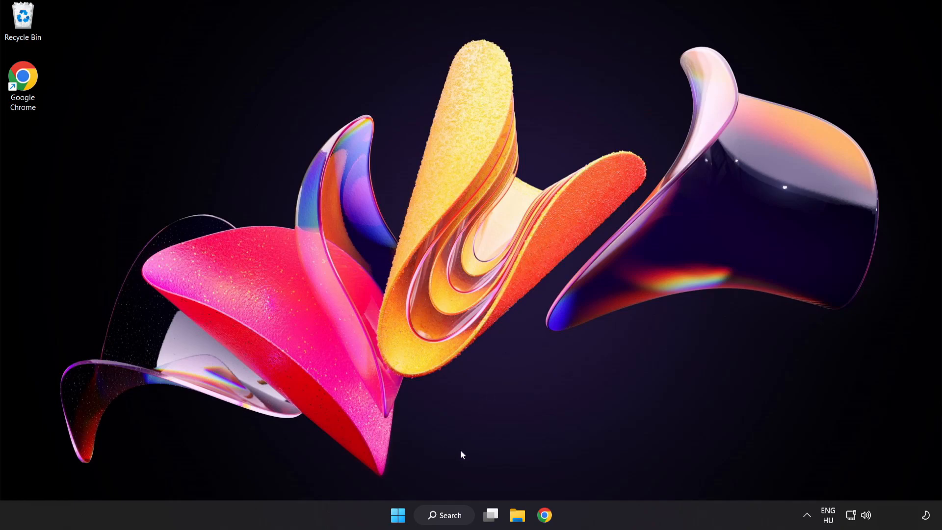
- Search for 'update' and open the Windows Update settings page
click(444, 515)
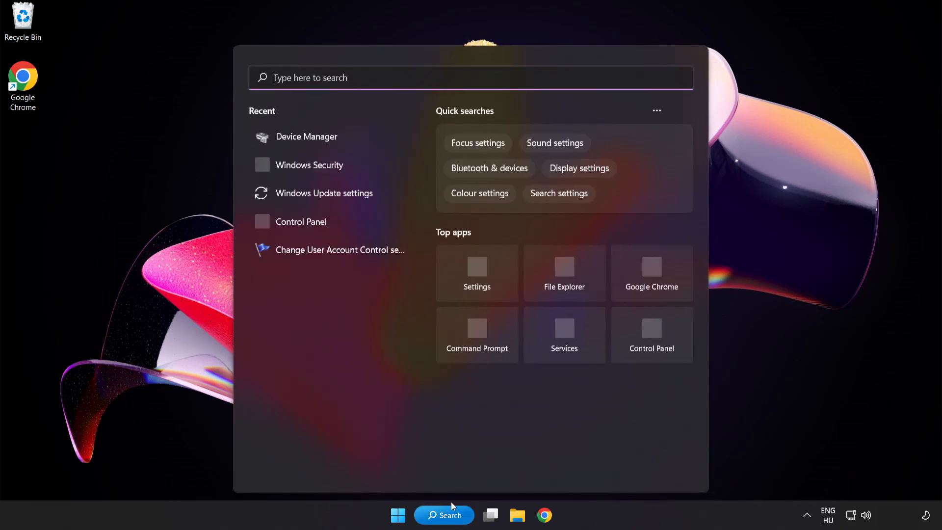
text(u)
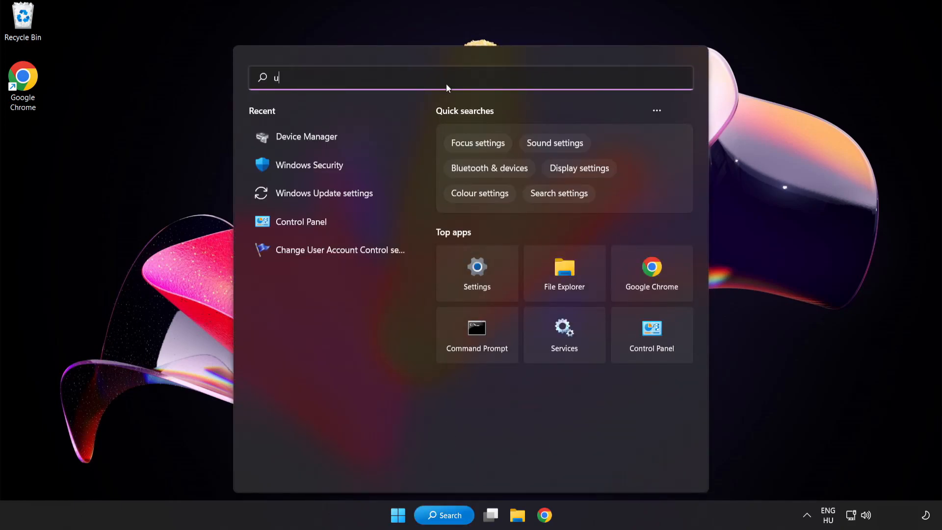
text(pdate)
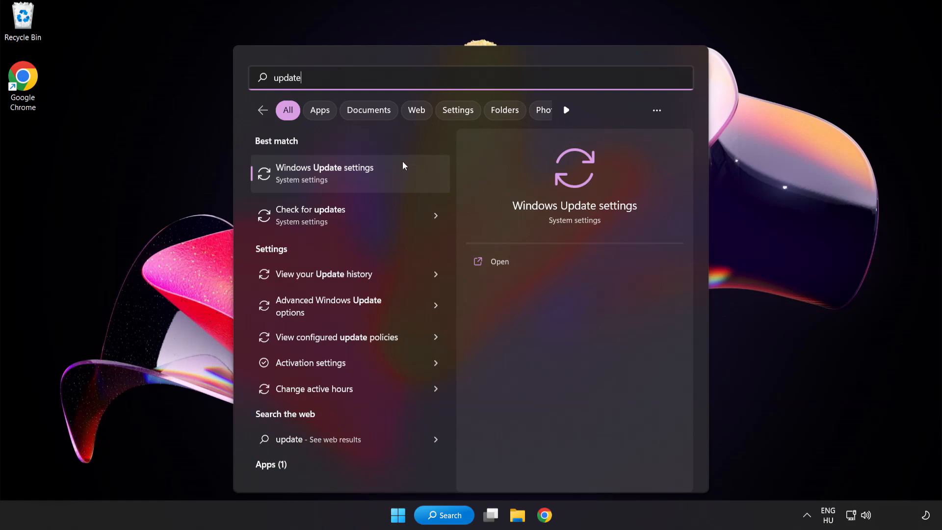
mouse_move(360, 183)
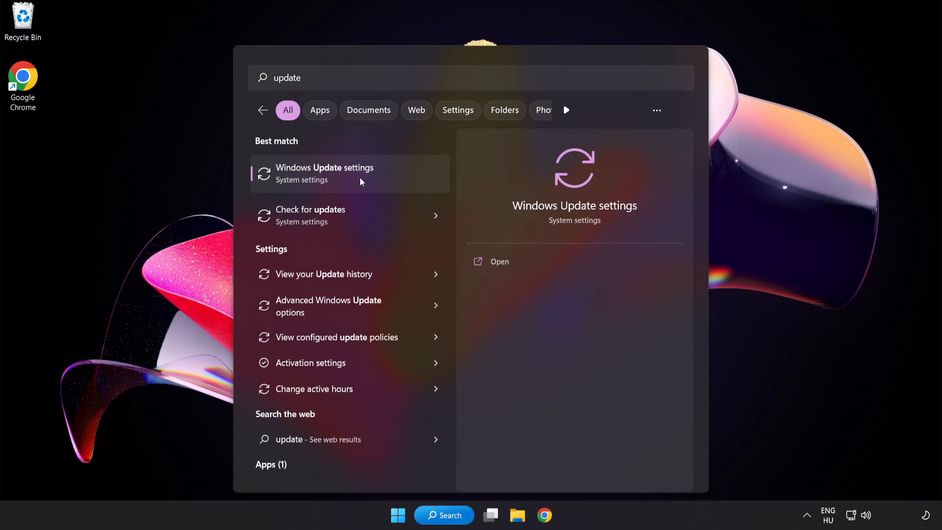
click(324, 173)
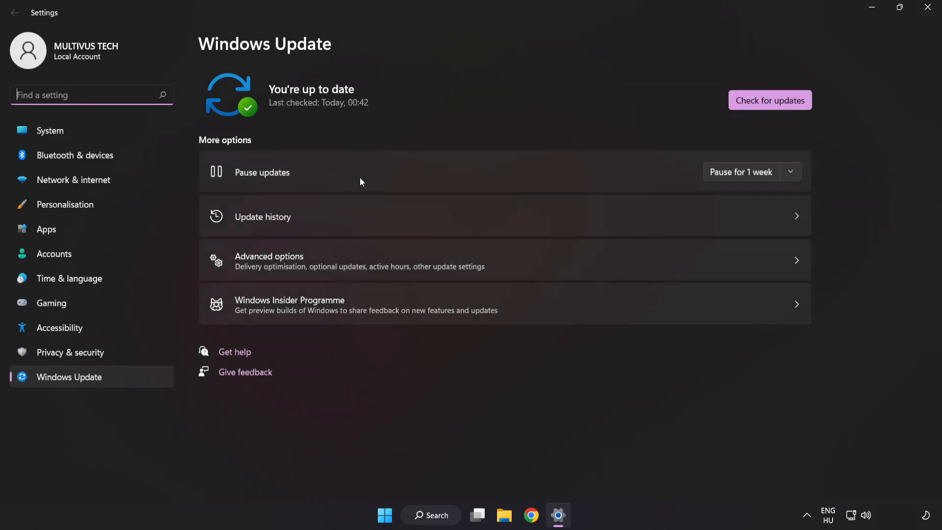
mouse_move(495, 94)
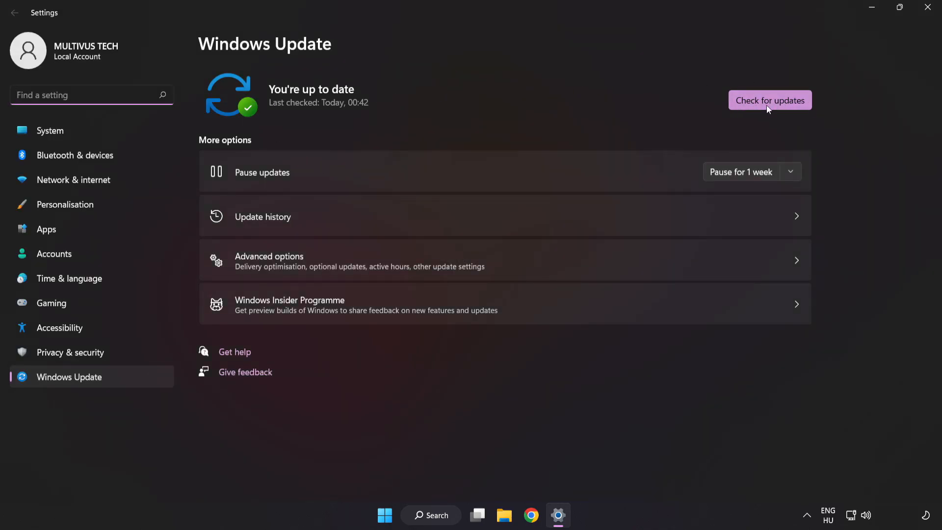
- Run Check for updates, confirm up to date, and close Settings
click(769, 100)
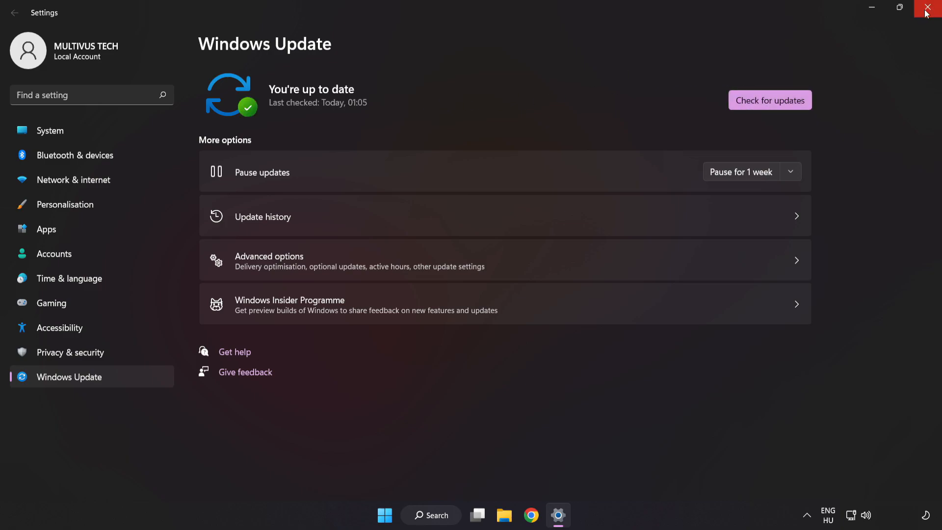
click(930, 6)
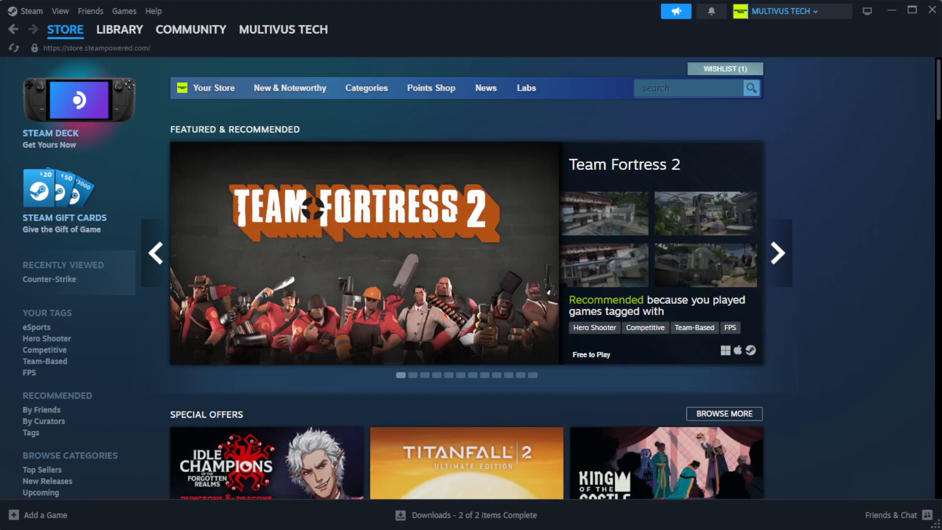
- Go to the Steam Library home and open Properties for YOUR NOT WORKING GAME
click(119, 29)
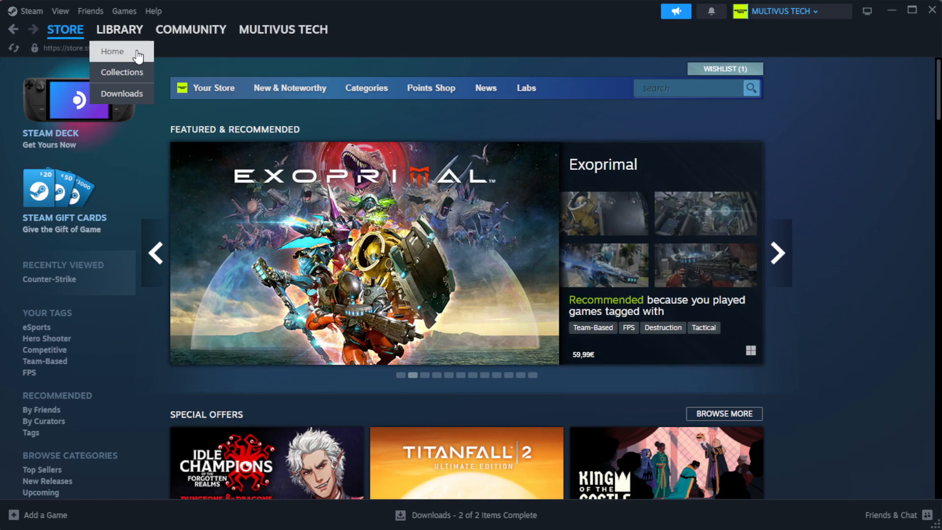
click(111, 51)
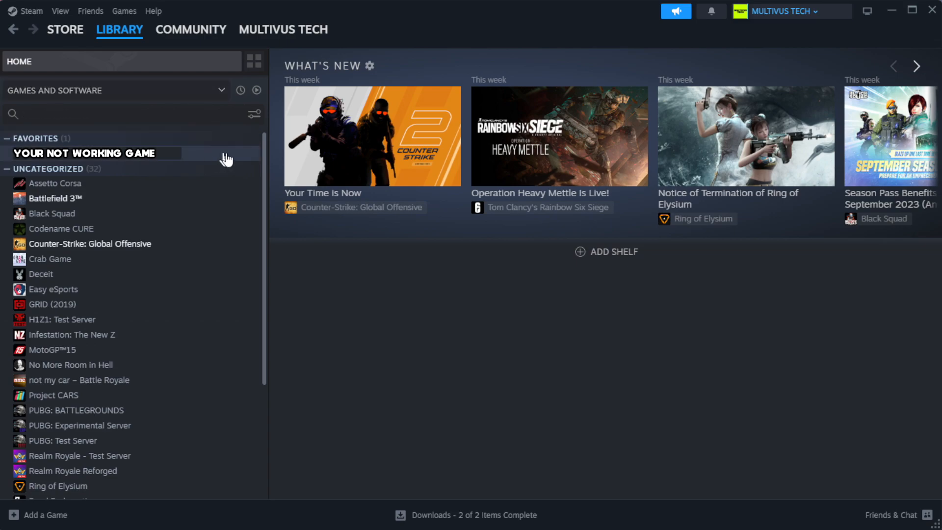
mouse_move(228, 162)
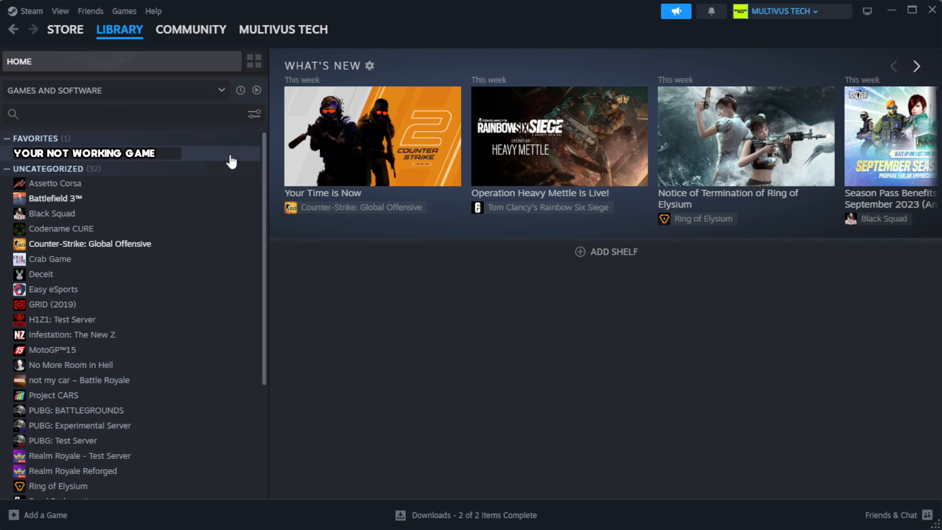
right_click(84, 153)
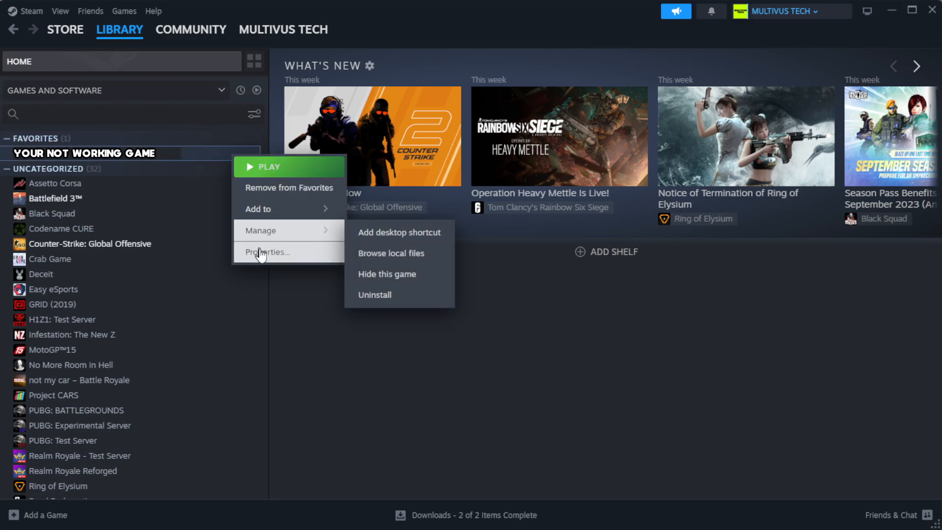
click(267, 252)
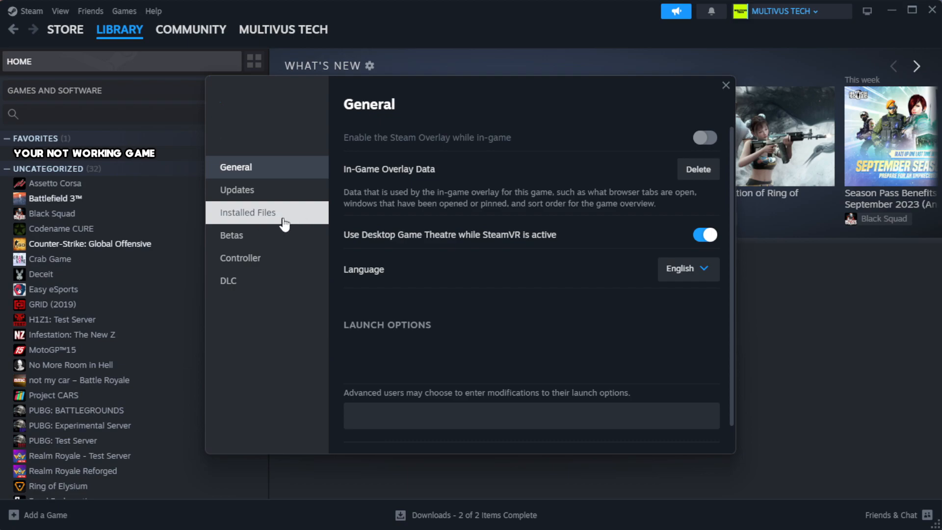
- Under Installed Files, verify the game's file integrity and browse to its install folder
click(247, 212)
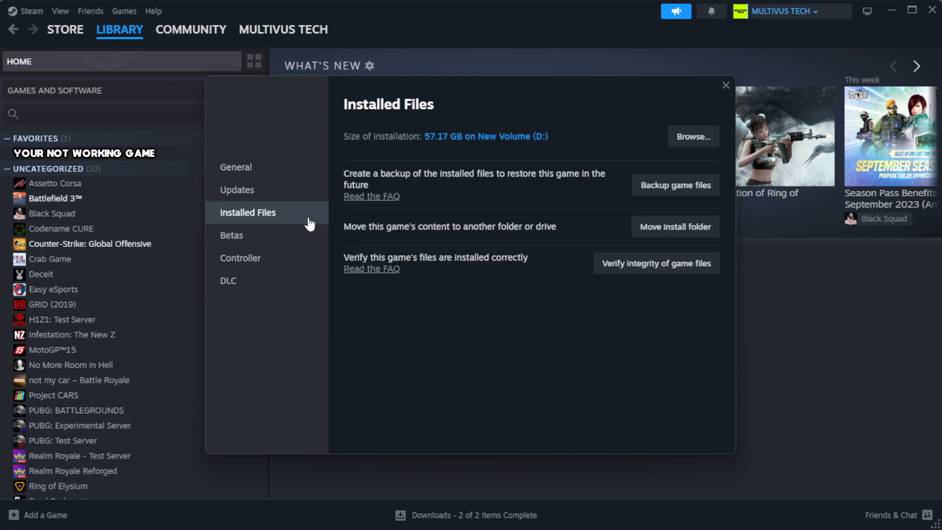
mouse_move(537, 317)
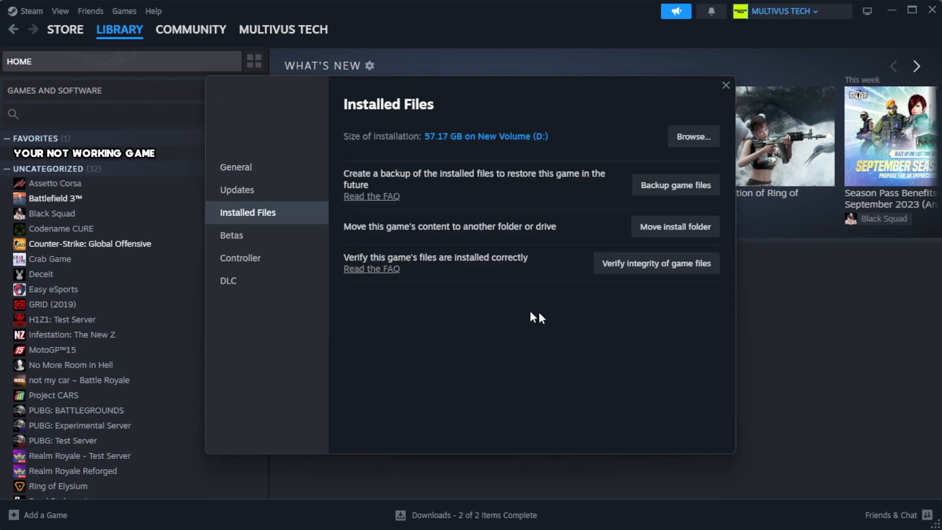
mouse_move(611, 279)
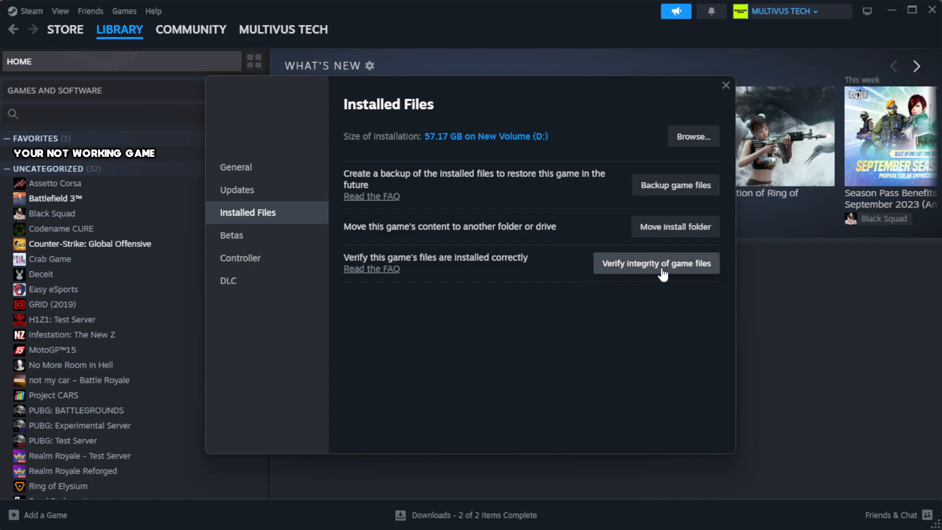
click(655, 263)
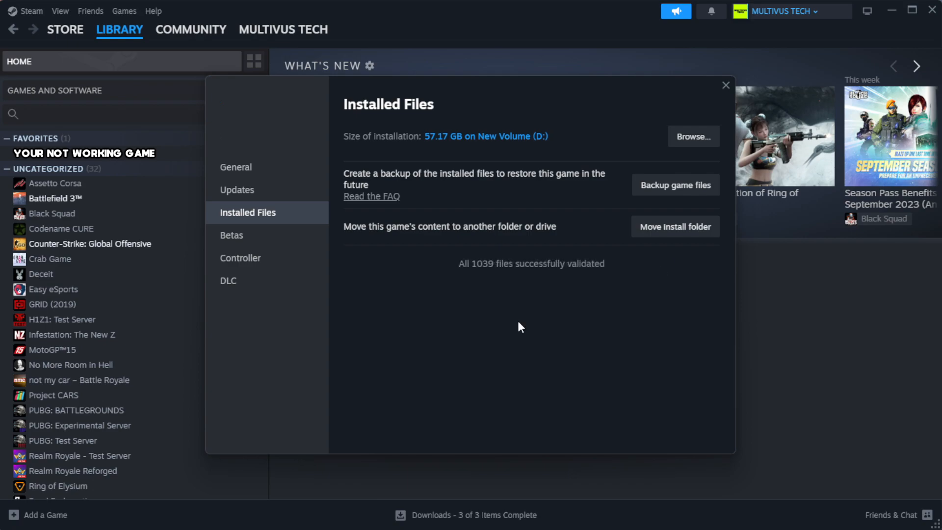
mouse_move(473, 311)
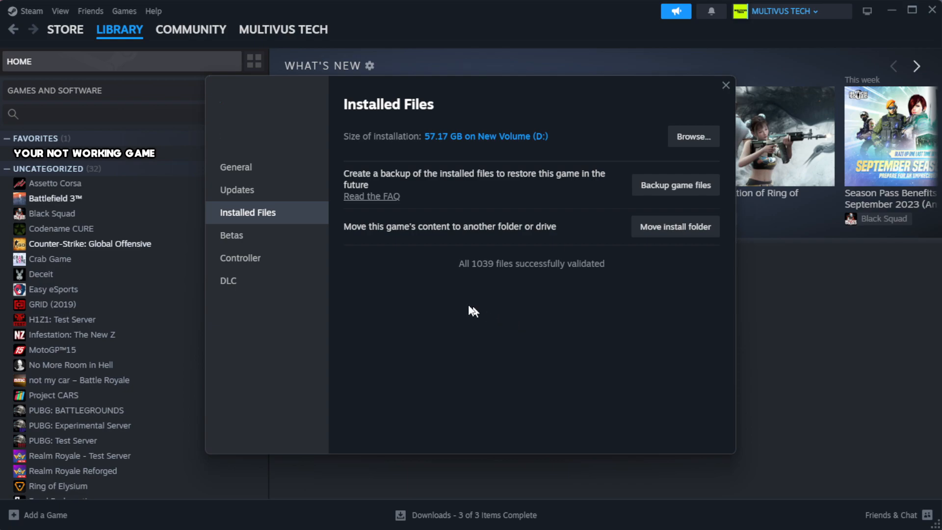
mouse_move(592, 300)
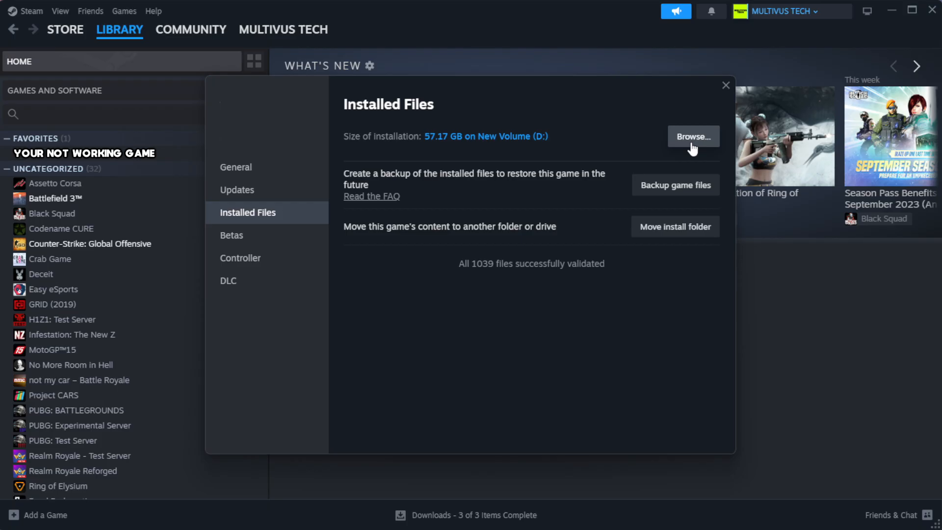
click(691, 136)
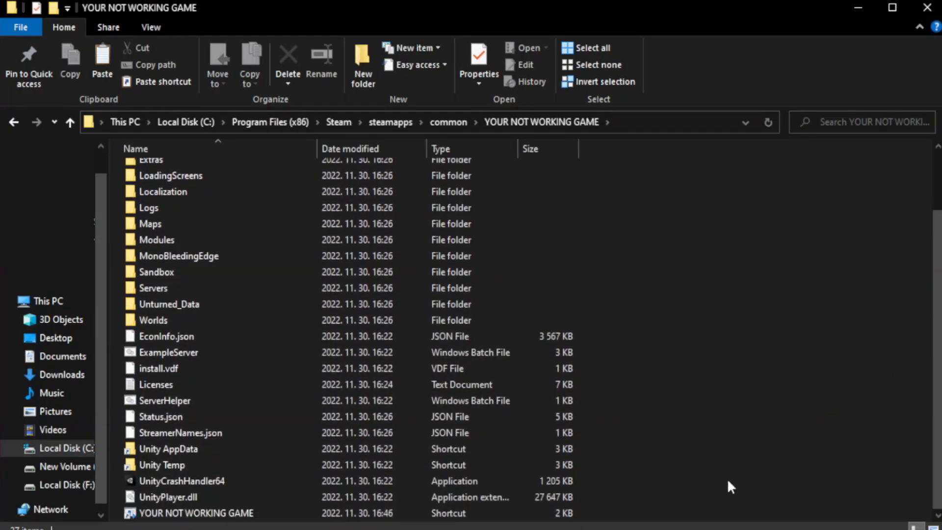
- Open Properties for the YOUR NOT WORKING GAME shortcut
click(196, 512)
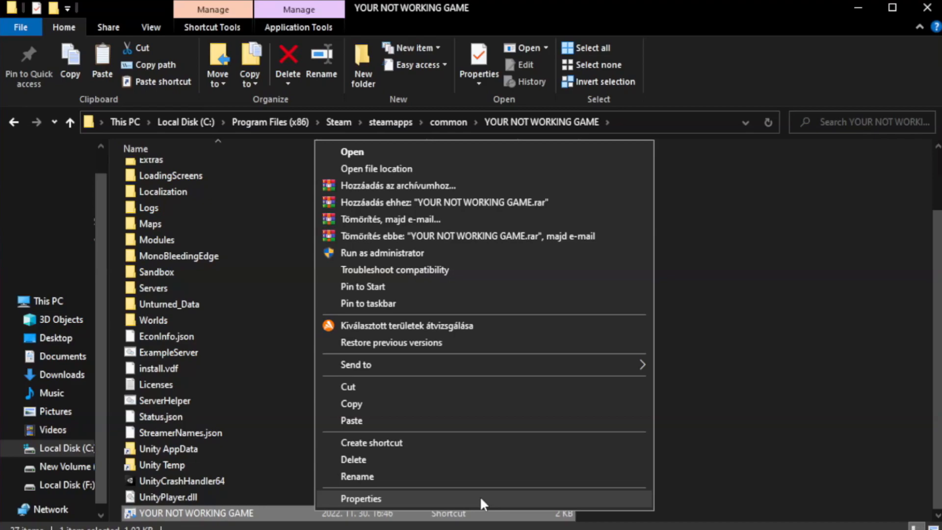
click(360, 498)
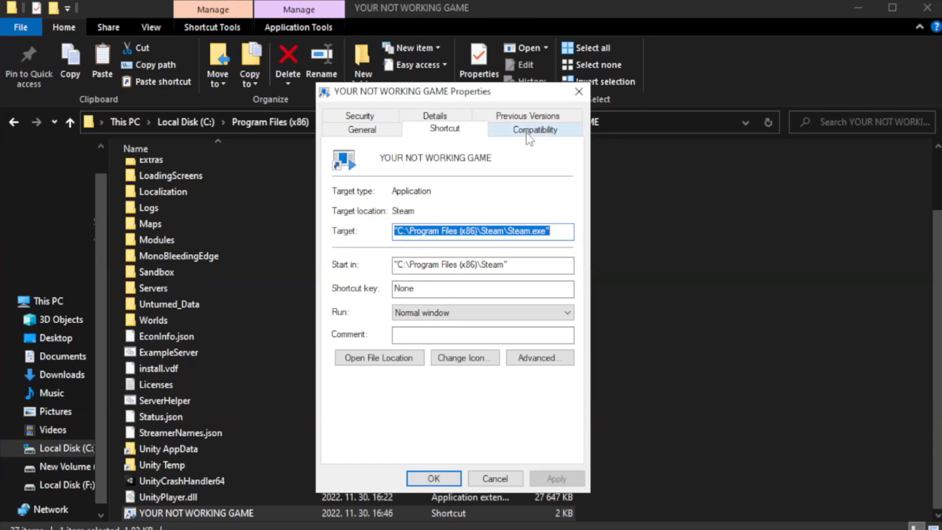
- Set Windows 8 compatibility mode, disable fullscreen optimizations, run as administrator, and apply
click(534, 128)
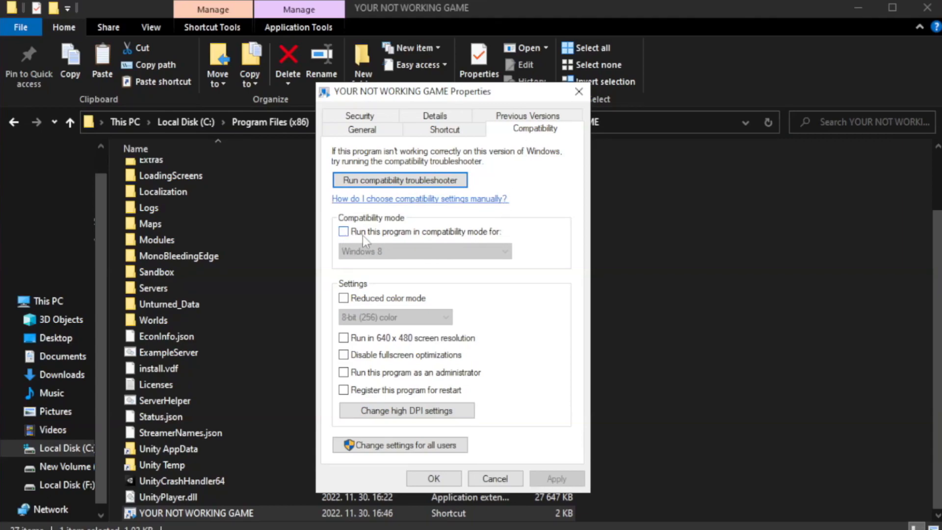
mouse_move(373, 237)
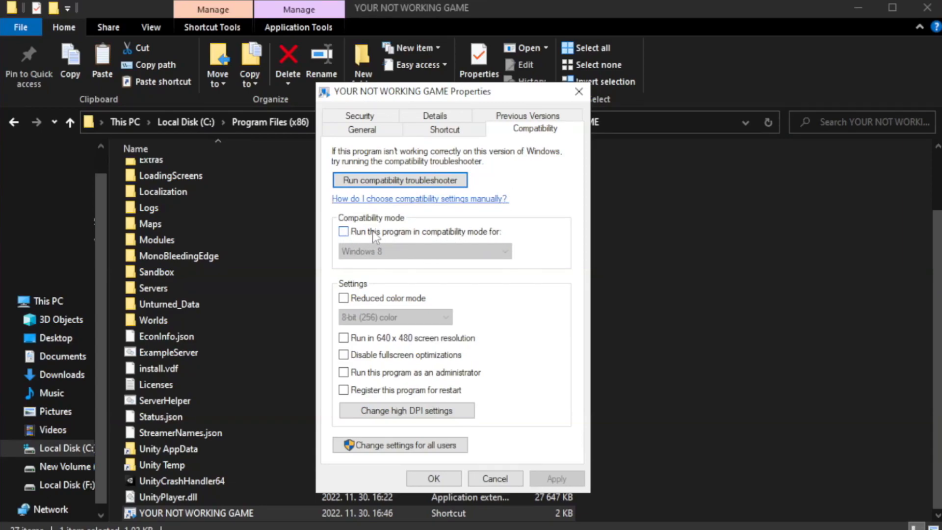
click(345, 231)
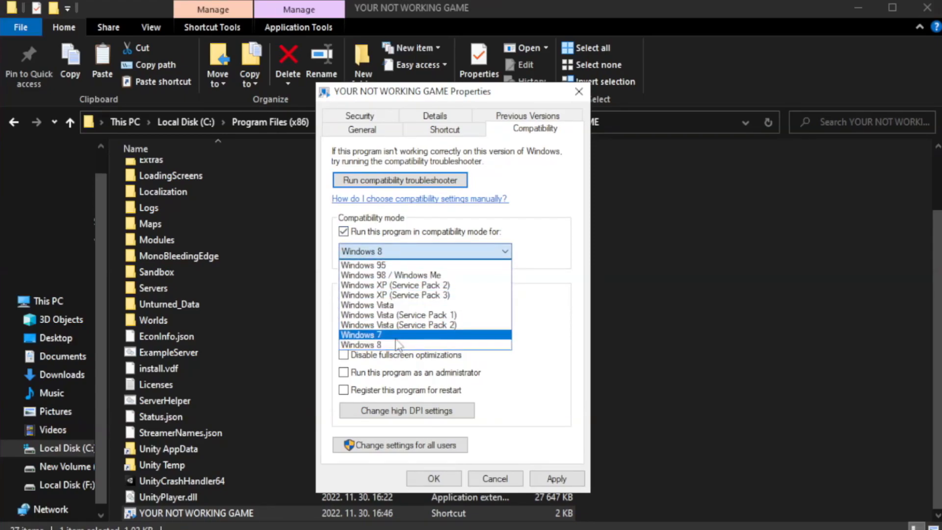
click(361, 344)
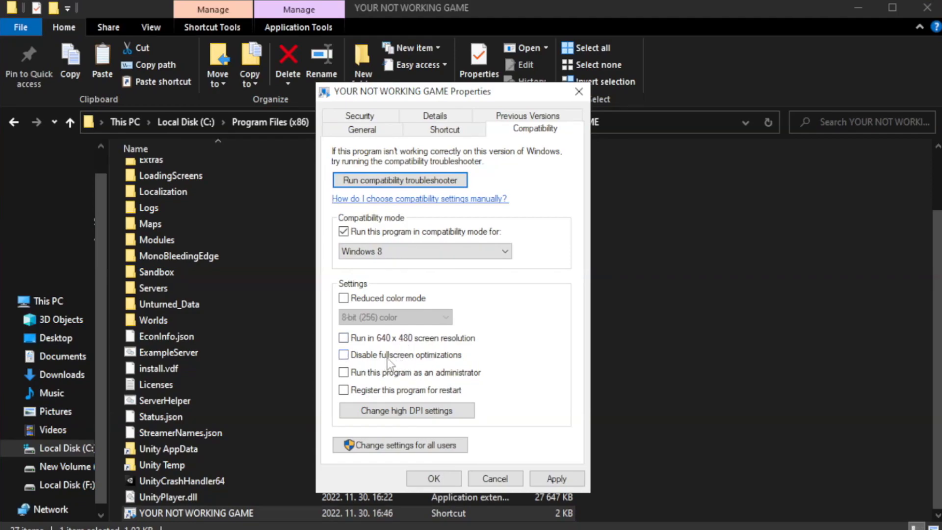
click(343, 354)
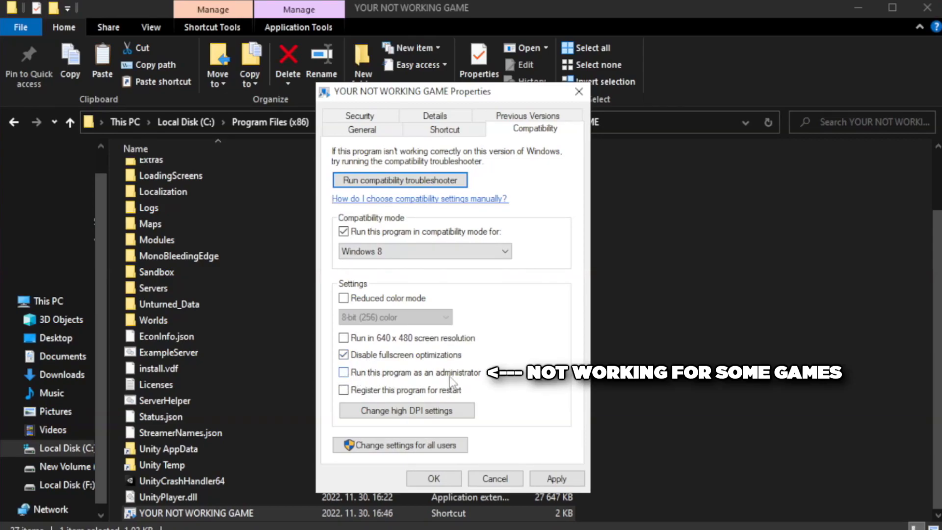
click(343, 372)
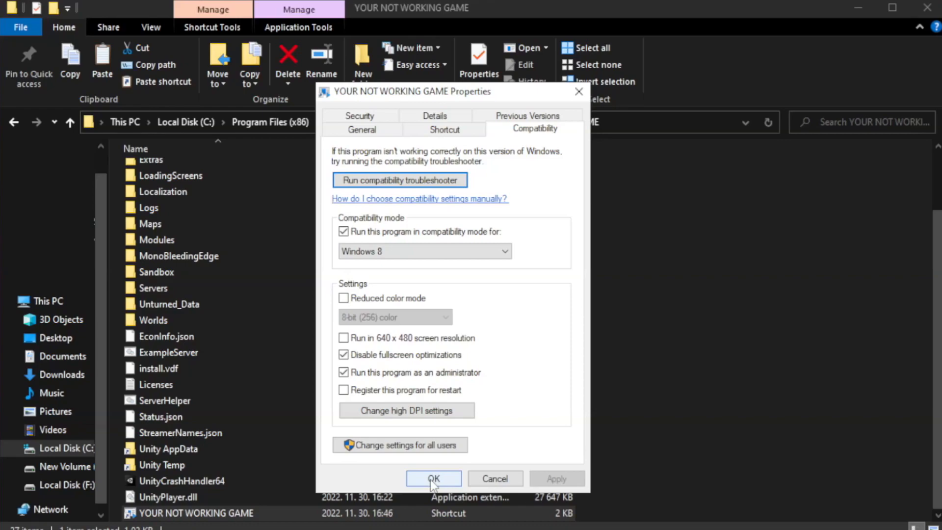
click(433, 479)
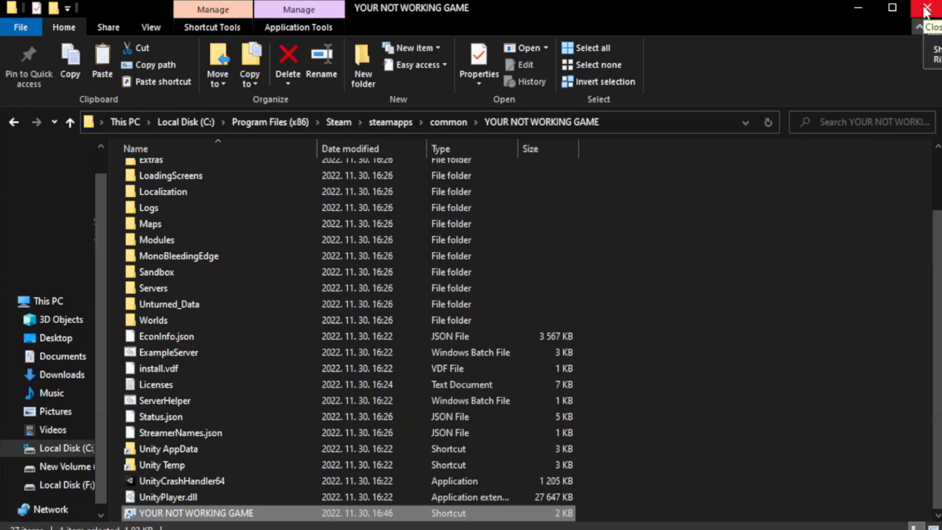
- Close the game folder and launch Task Manager from the Start button menu
click(930, 9)
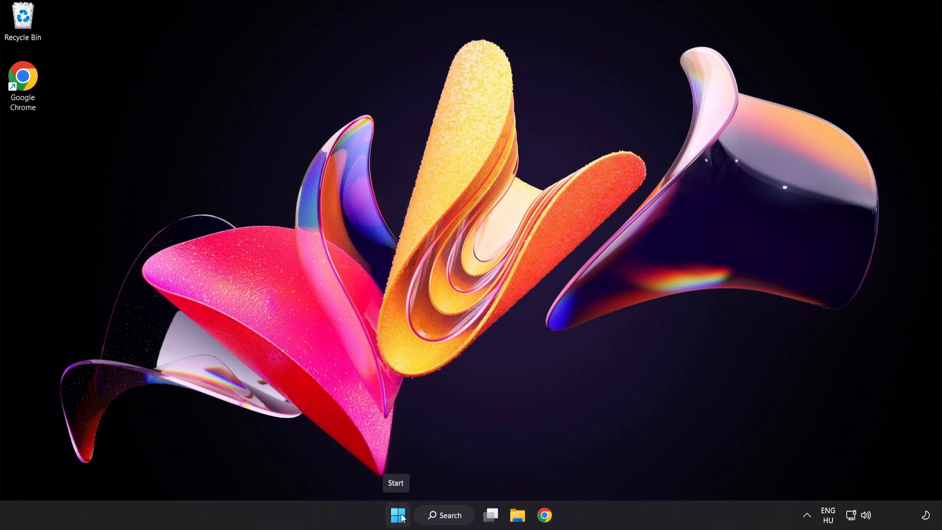
right_click(397, 515)
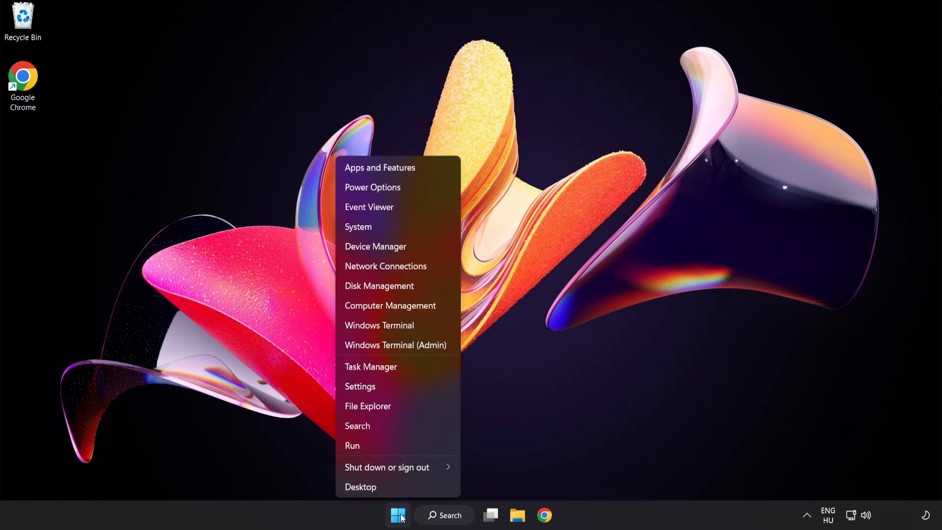
mouse_move(392, 366)
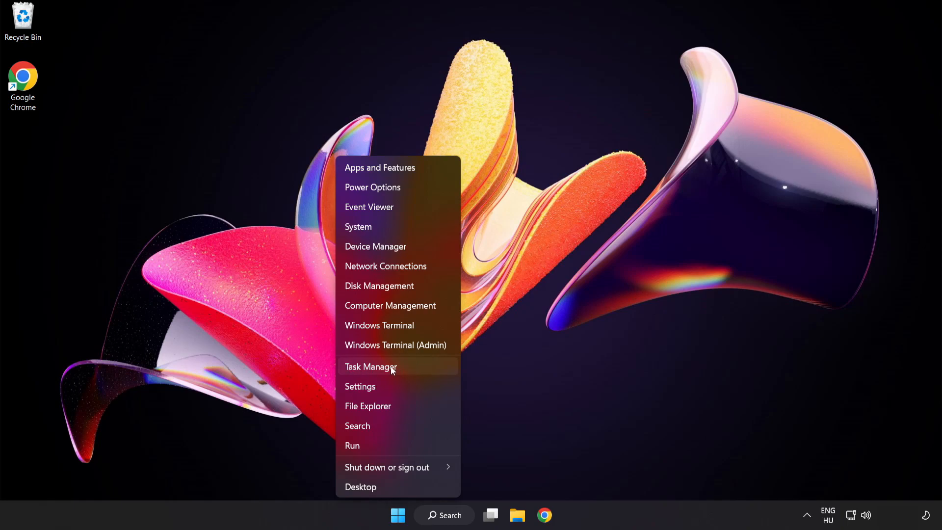
click(371, 366)
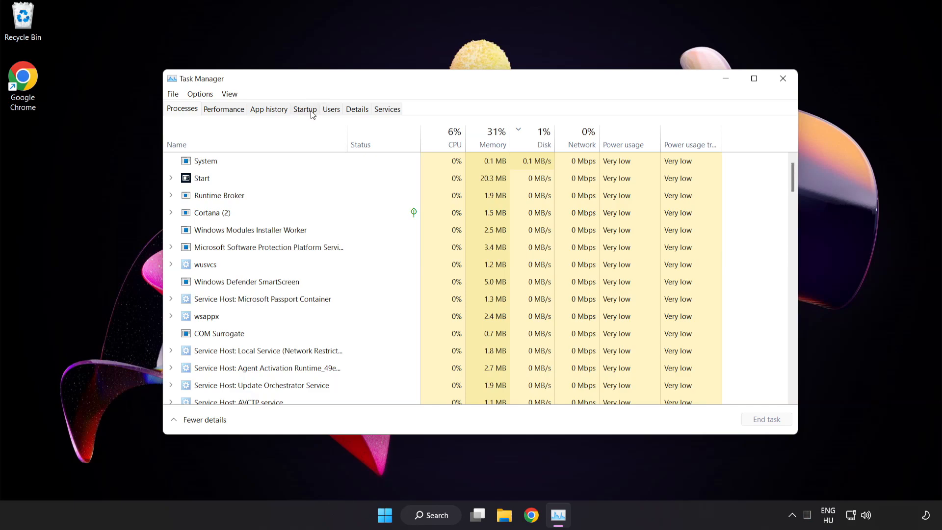
- Disable Cortana and Phone Link in the Startup apps list
click(304, 109)
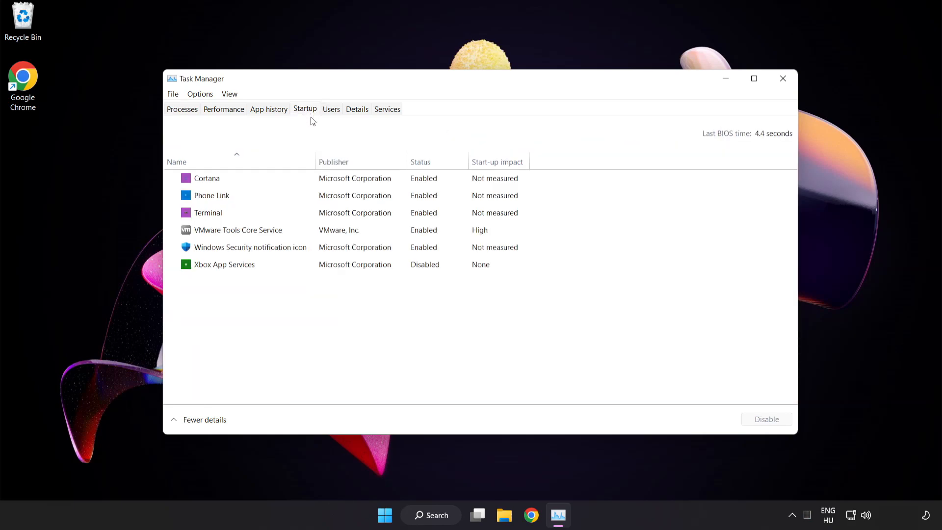
click(207, 178)
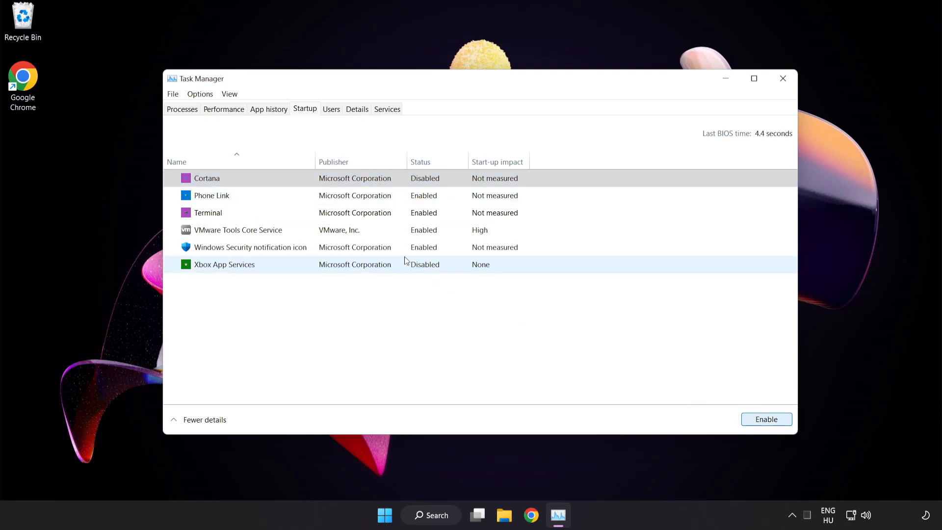
click(212, 195)
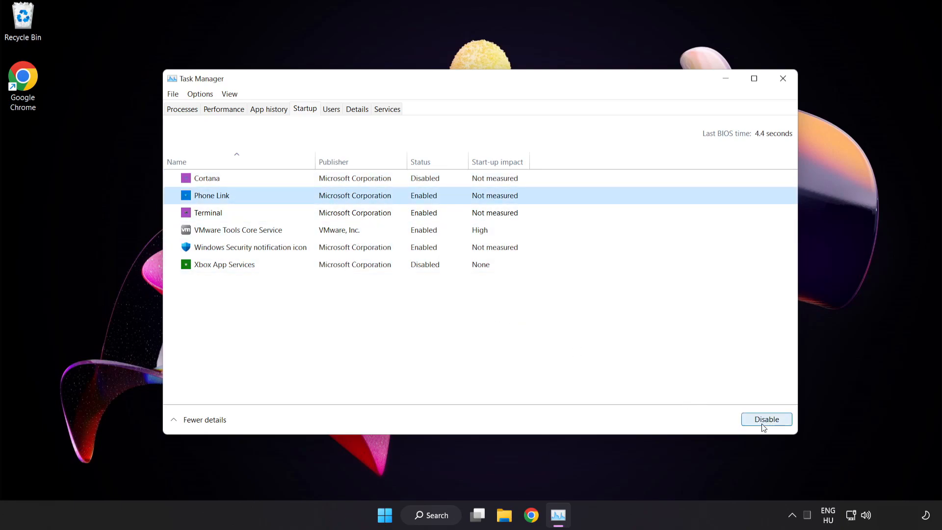
click(766, 419)
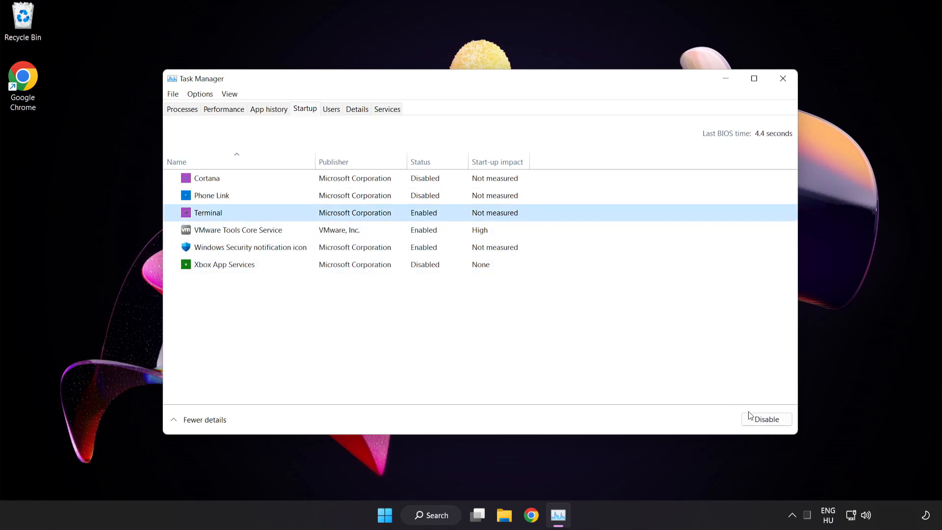
- Disable Terminal and the Windows Security notification icon at startup, then close Task Manager
click(766, 419)
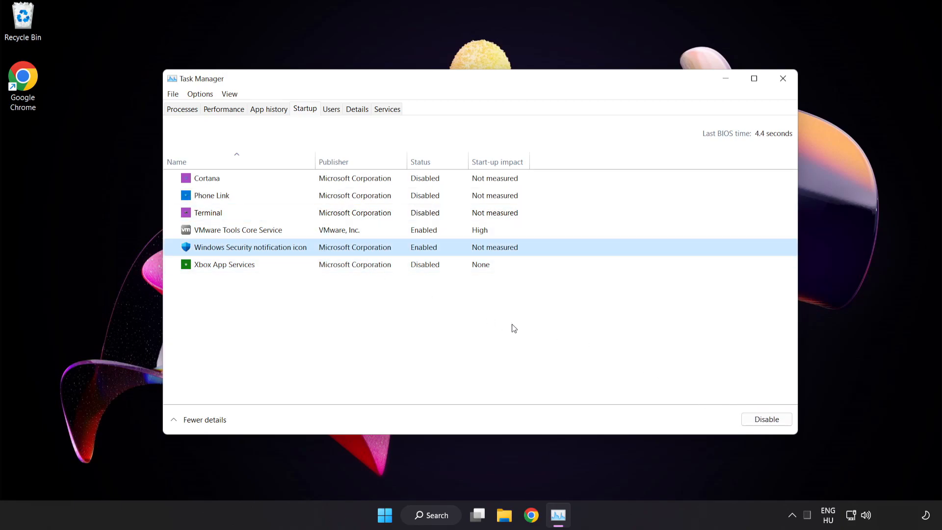
click(766, 418)
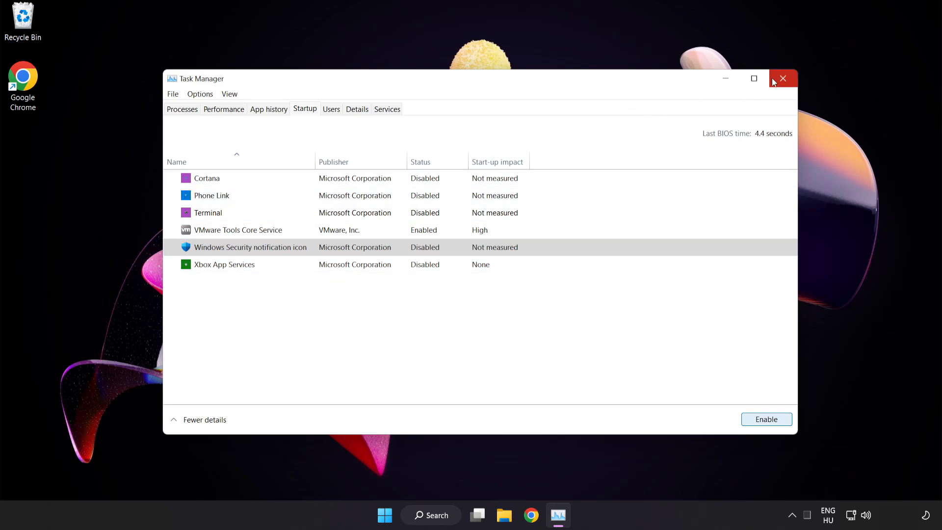
mouse_move(782, 79)
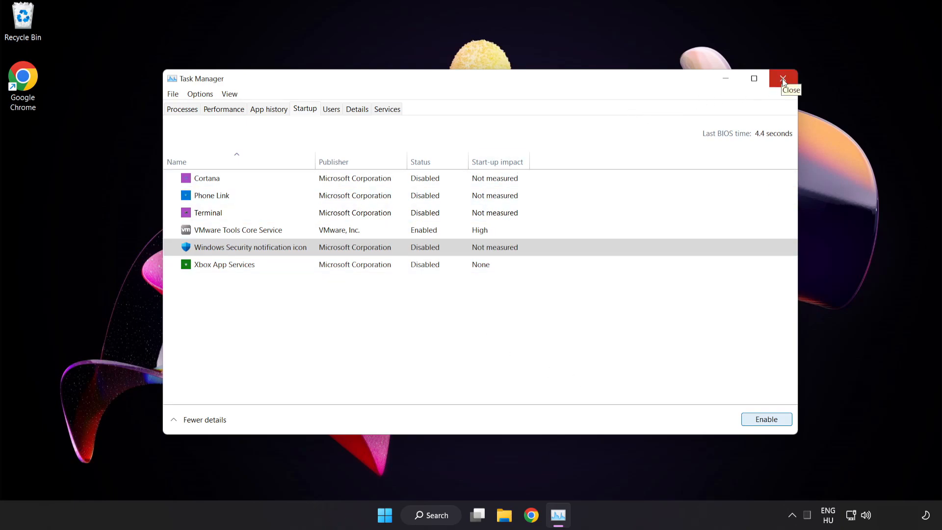
click(782, 79)
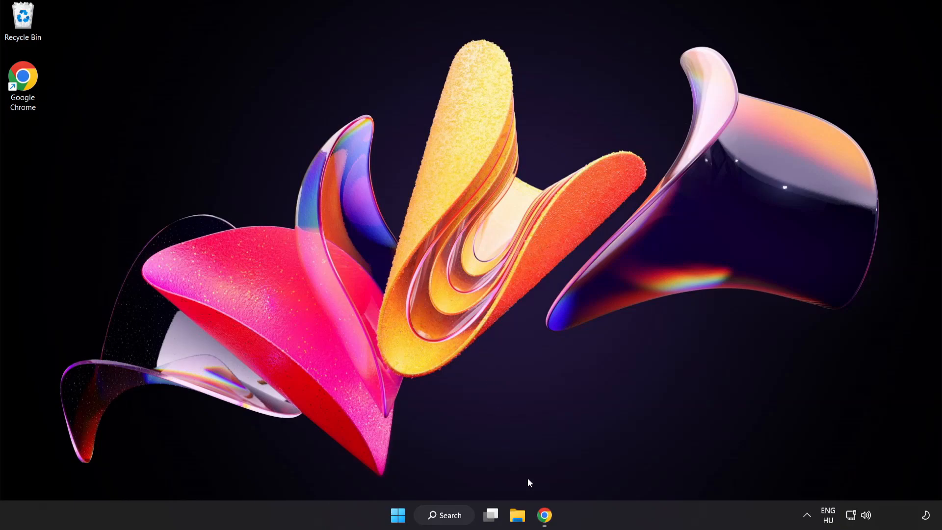
- Download the DirectX End-User Runtime Web Installer from Microsoft and launch the downloaded dxwebsetup file
click(543, 515)
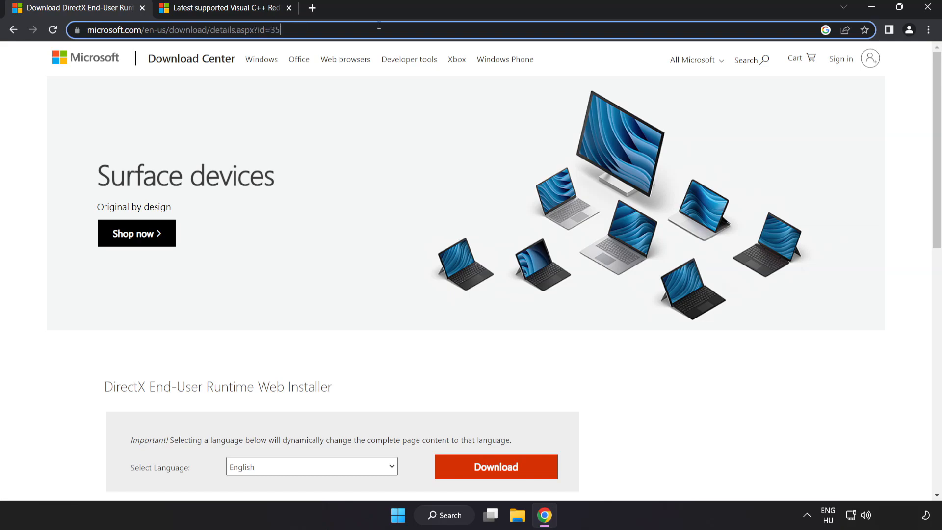
scroll(down, 3)
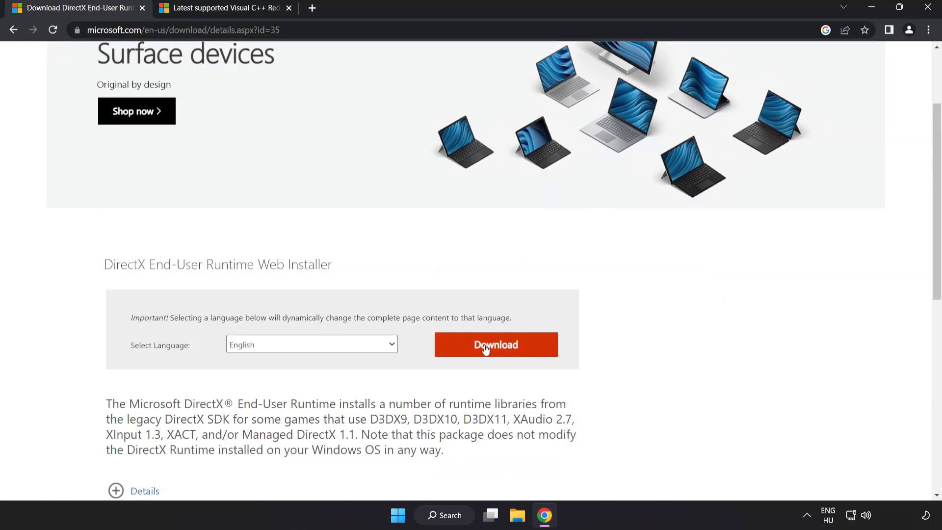
click(494, 344)
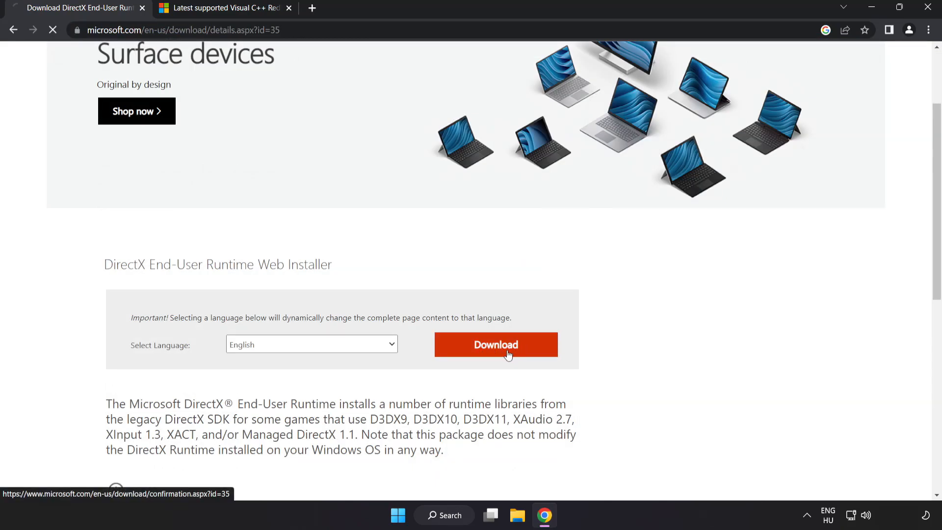
click(494, 344)
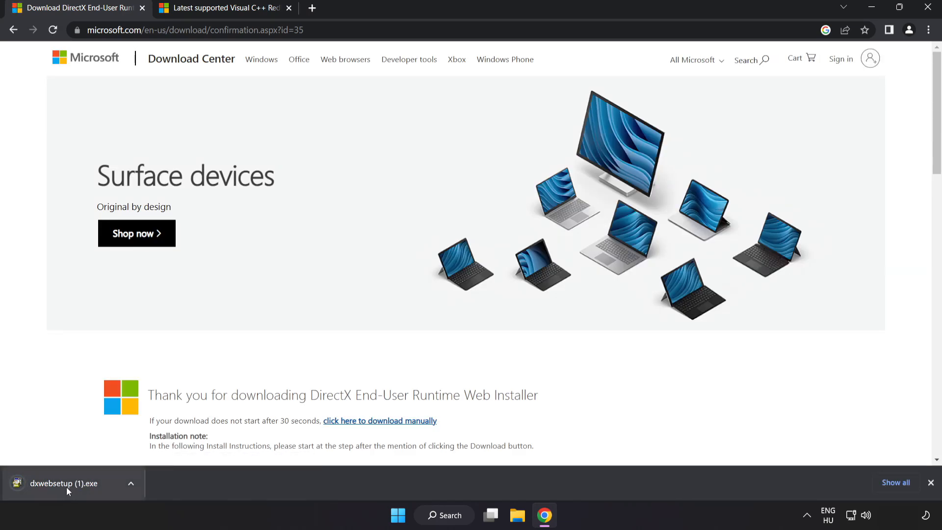
click(63, 482)
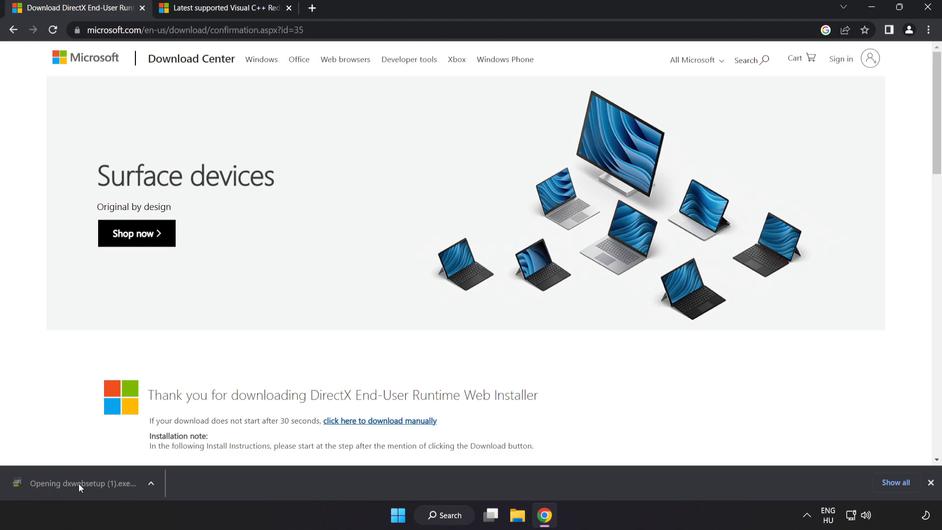
- Centre the DirectX Setup window, accept the license agreement and continue
click(82, 482)
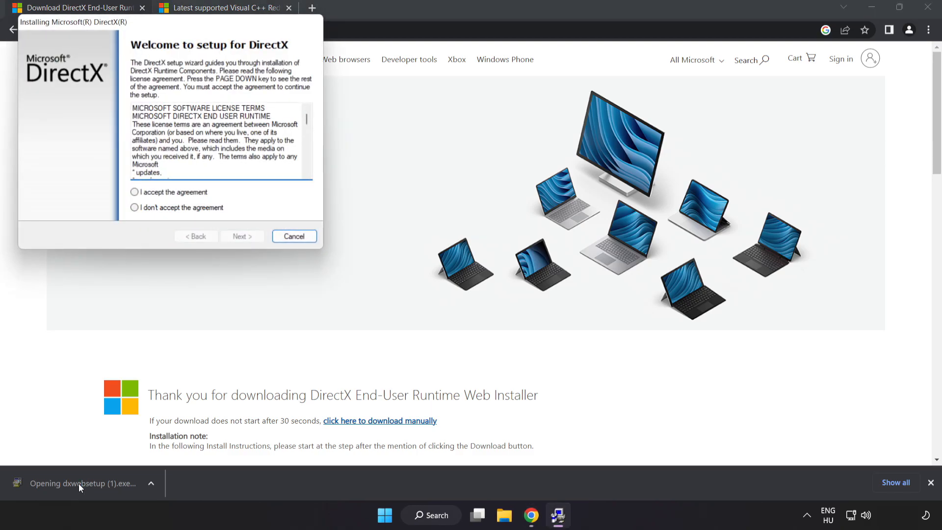
drag(72, 21, 248, 130)
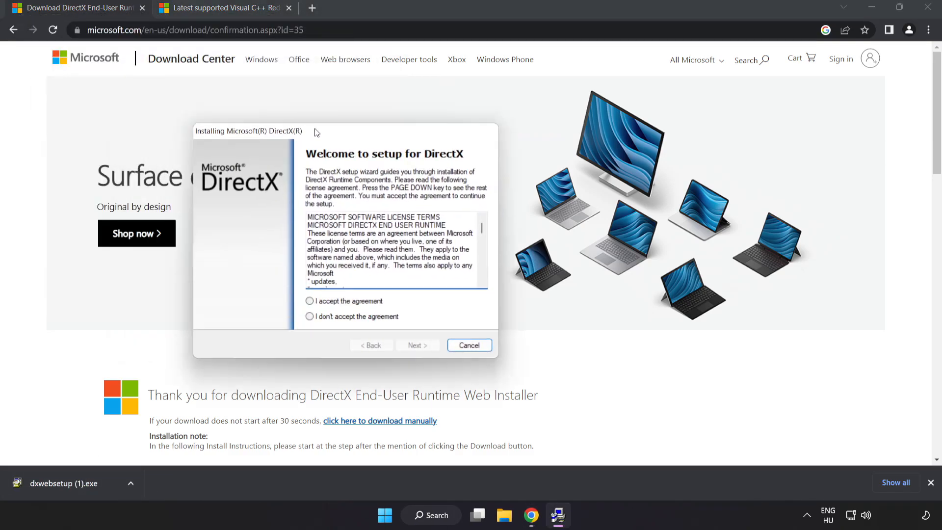
drag(248, 130, 361, 124)
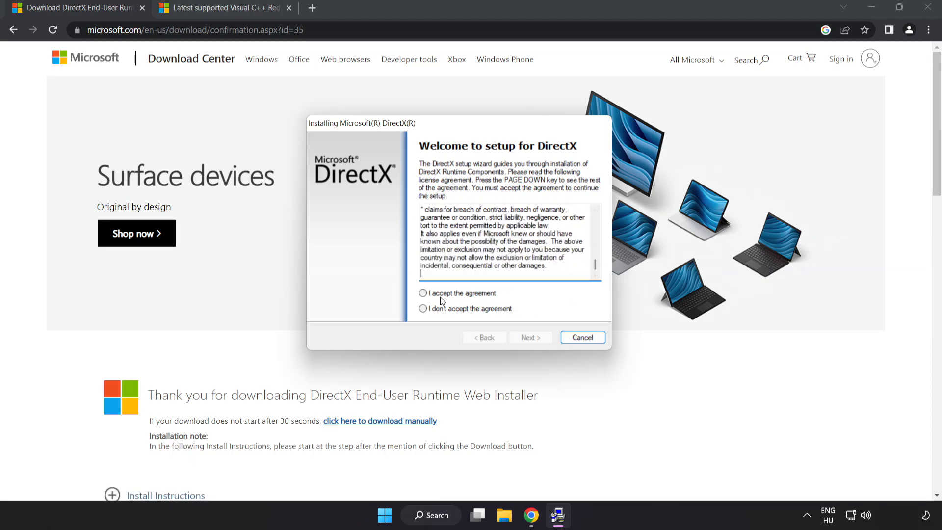
click(423, 293)
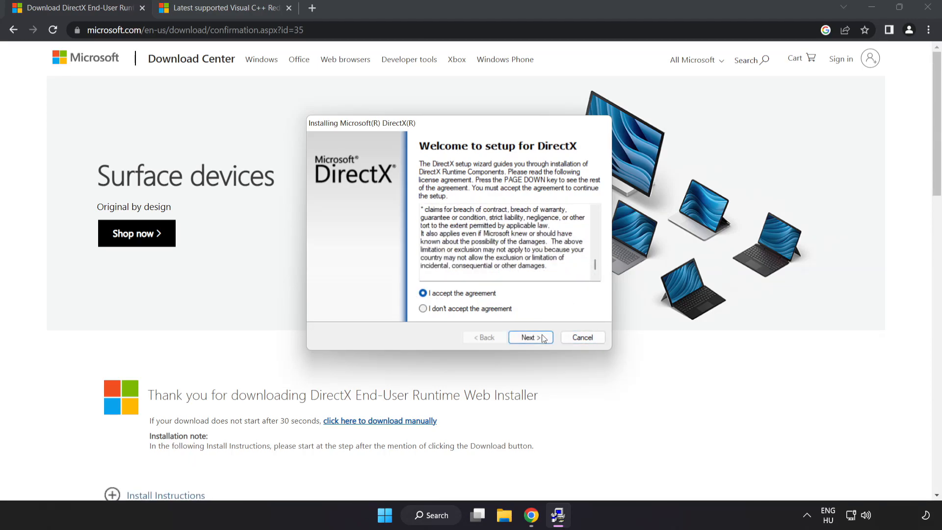
click(530, 337)
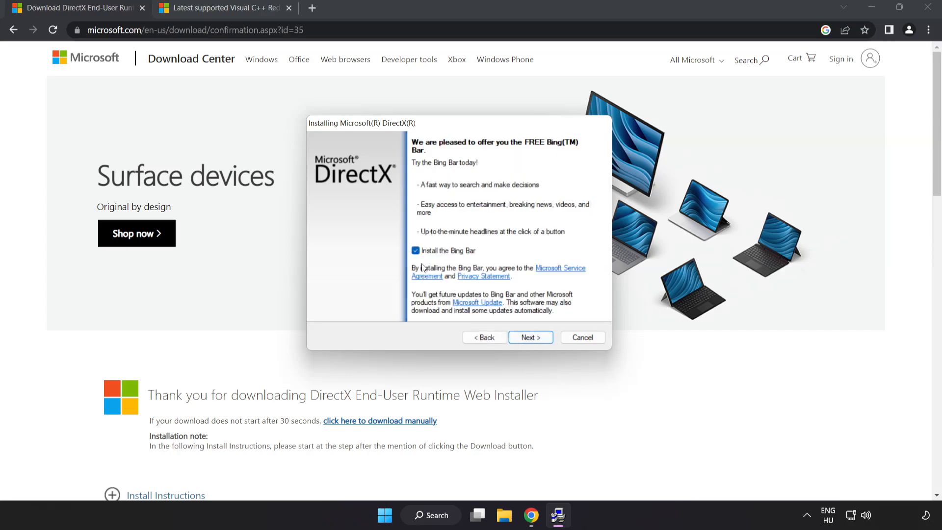
- Decline the Bing Bar offer, install the DirectX runtime components and finish setup
click(415, 250)
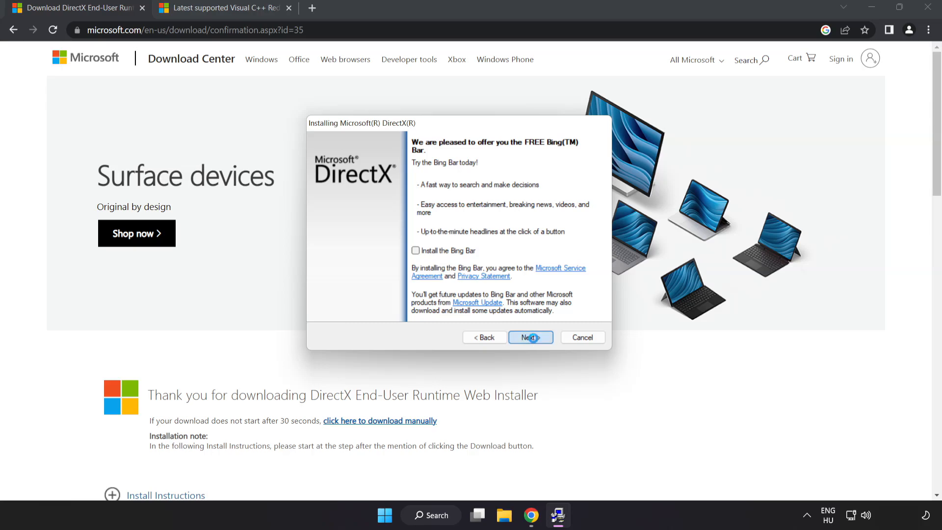
click(529, 337)
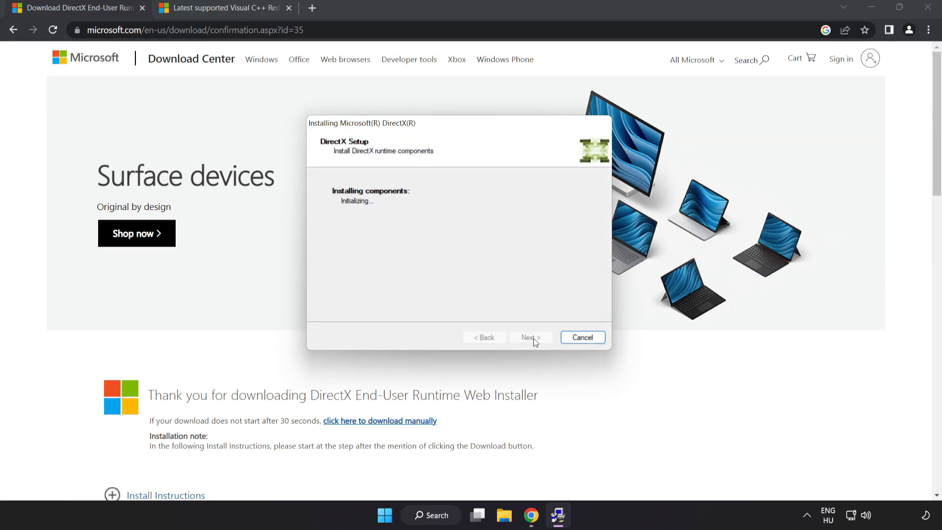
click(582, 336)
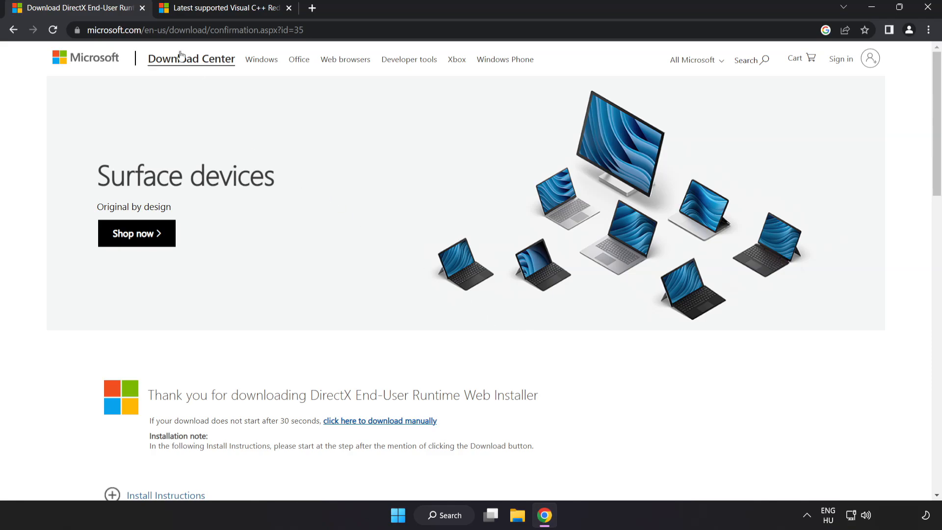
- Close the DirectX tab and download the Visual C++ 2015-2022 redistributable installers from Microsoft Learn
click(142, 8)
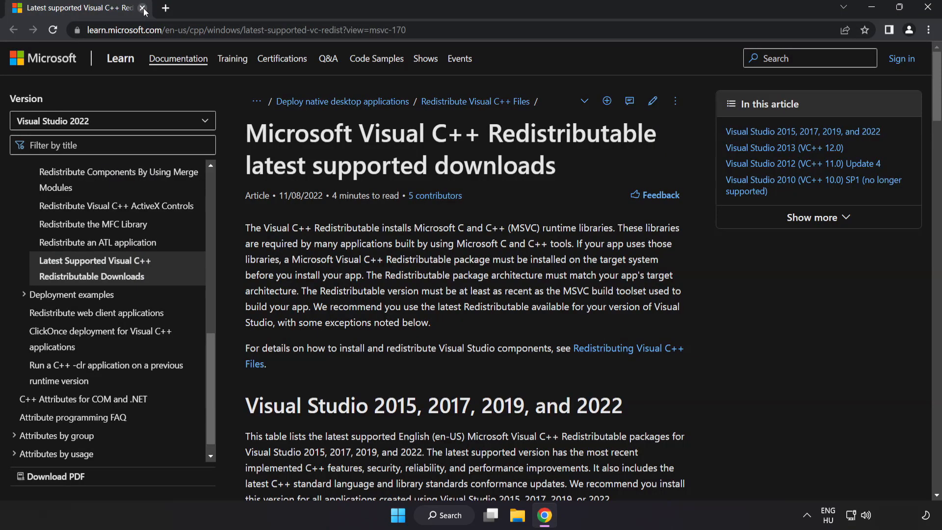
click(240, 30)
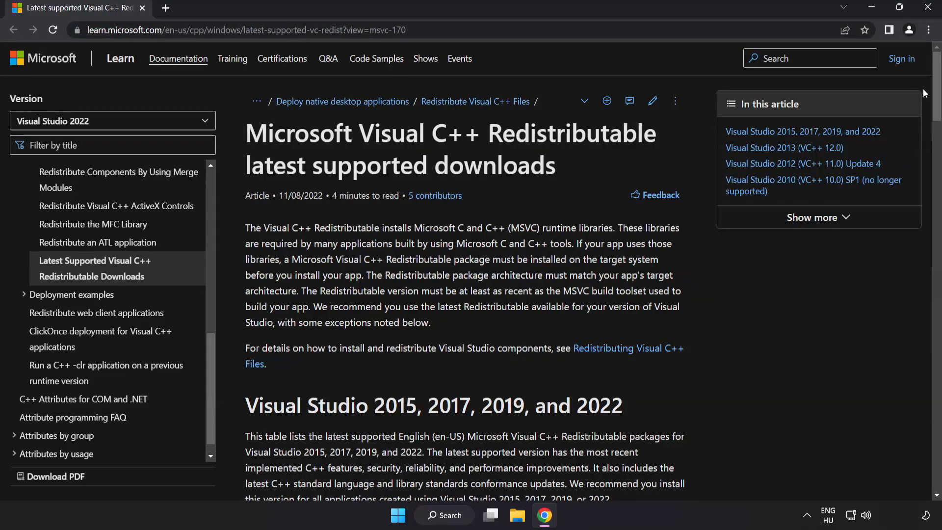
scroll(down, 3)
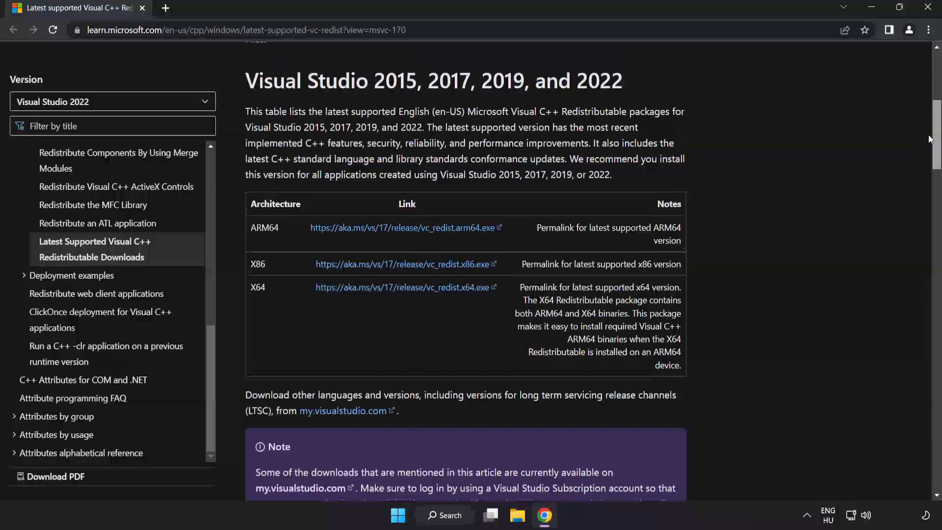
scroll(down, 3)
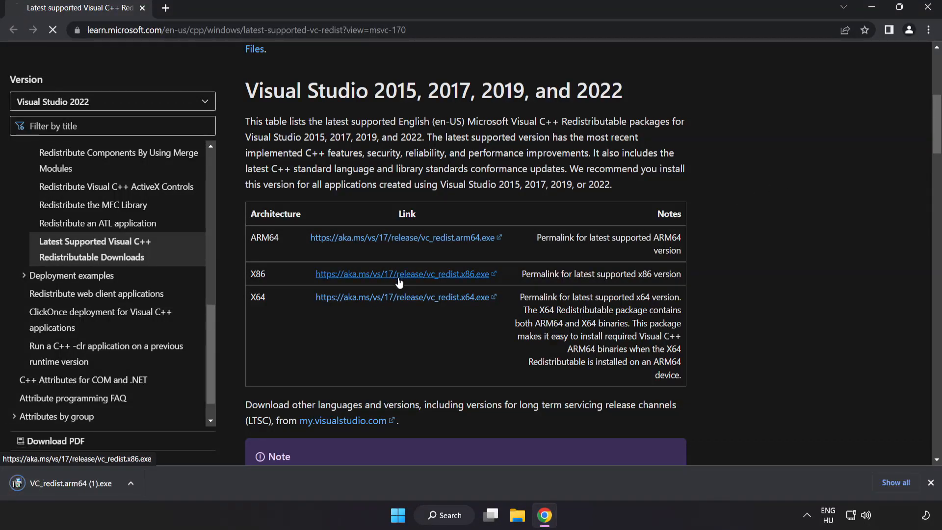
click(401, 296)
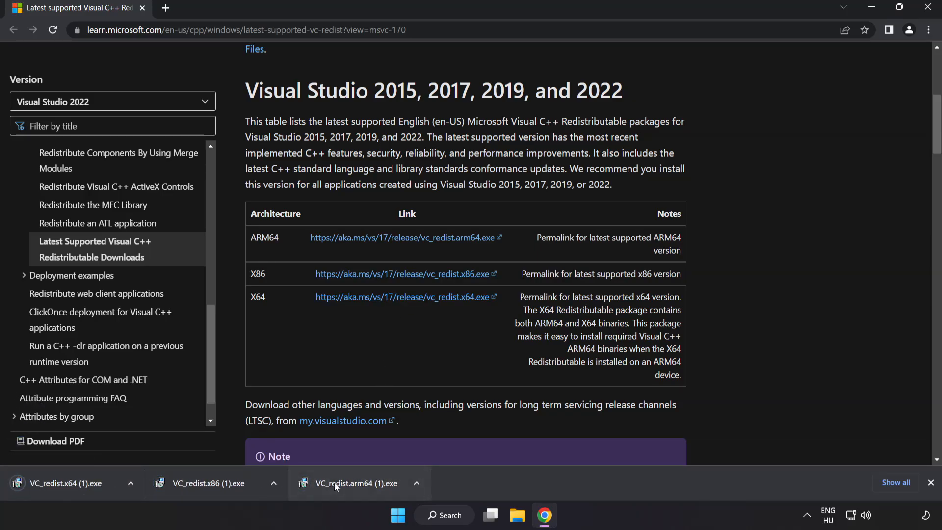
- Run VC_redist.arm64, accept the license and install; dismiss the unsupported-platform failure
click(360, 483)
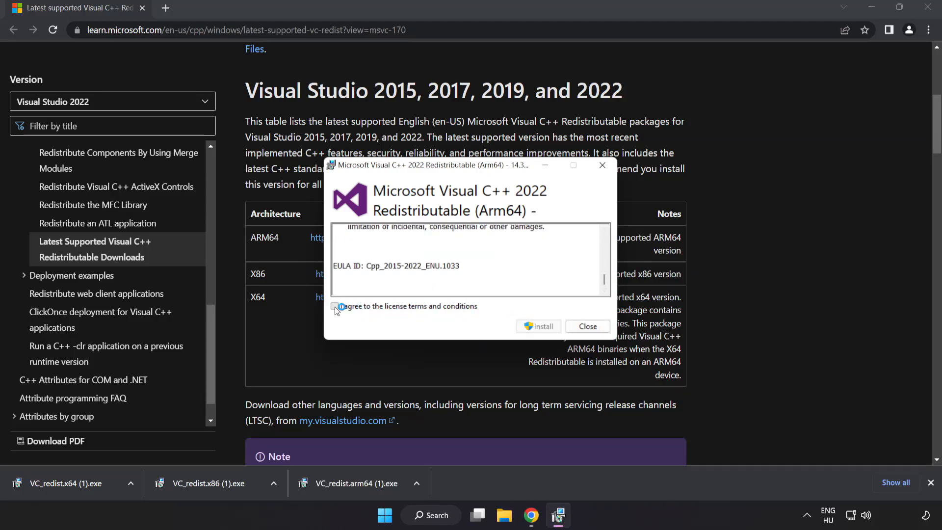
click(334, 306)
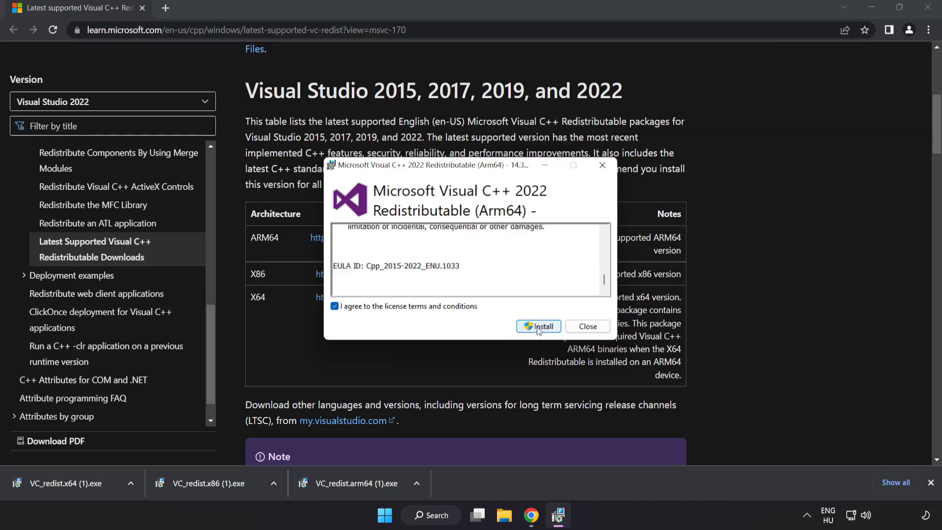
click(537, 326)
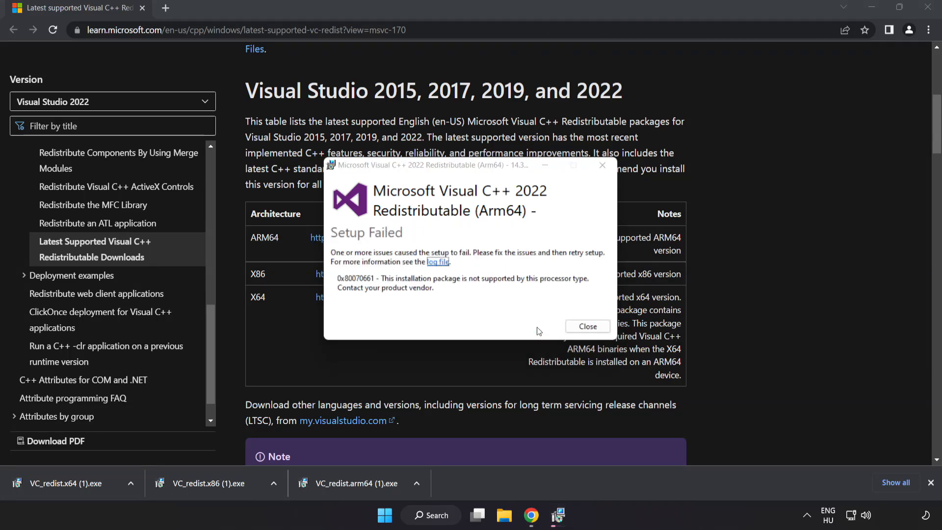
click(587, 326)
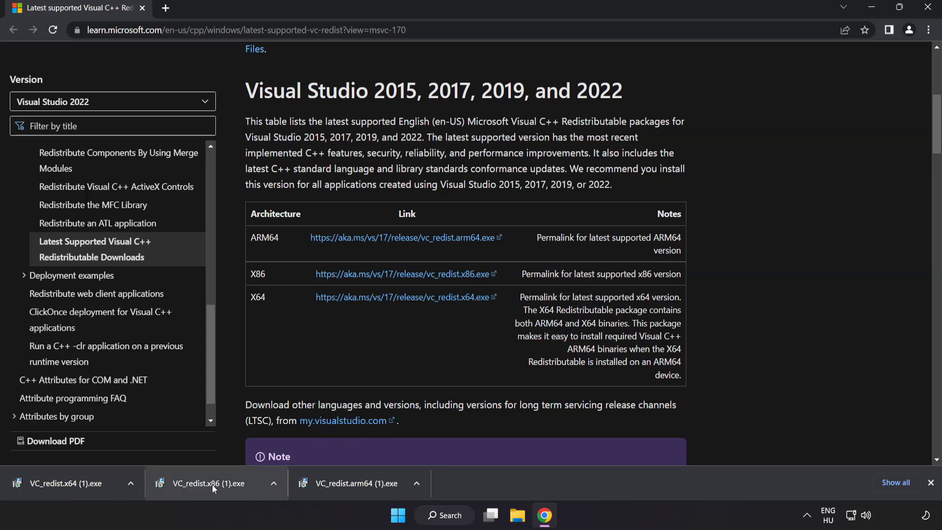
- Run VC_redist.x86, which installs successfully, and close its setup
click(208, 483)
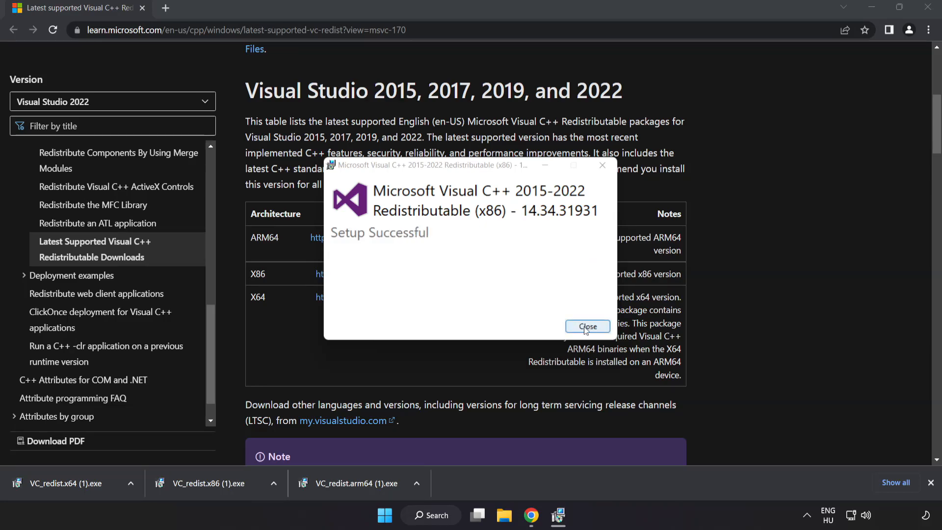
click(586, 325)
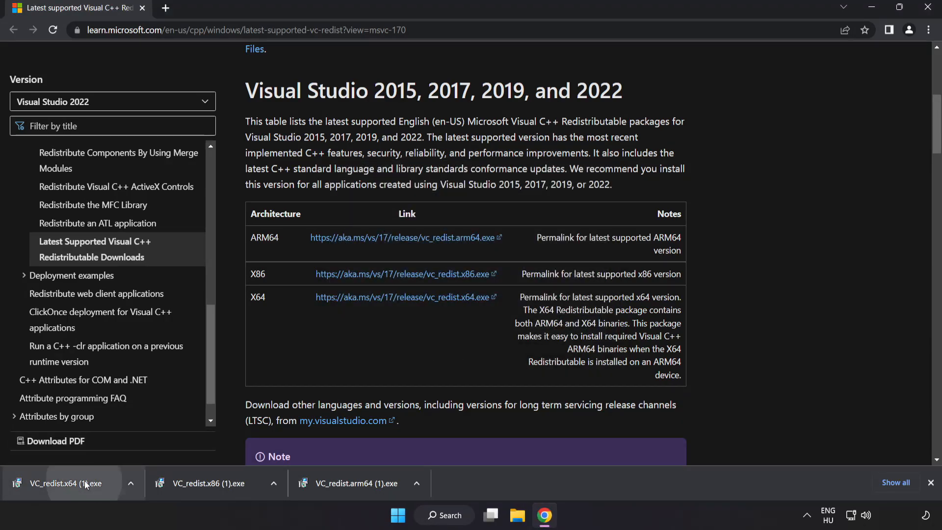
- Run VC_redist.x64, dismiss its restart-required failure and close Chrome
click(67, 482)
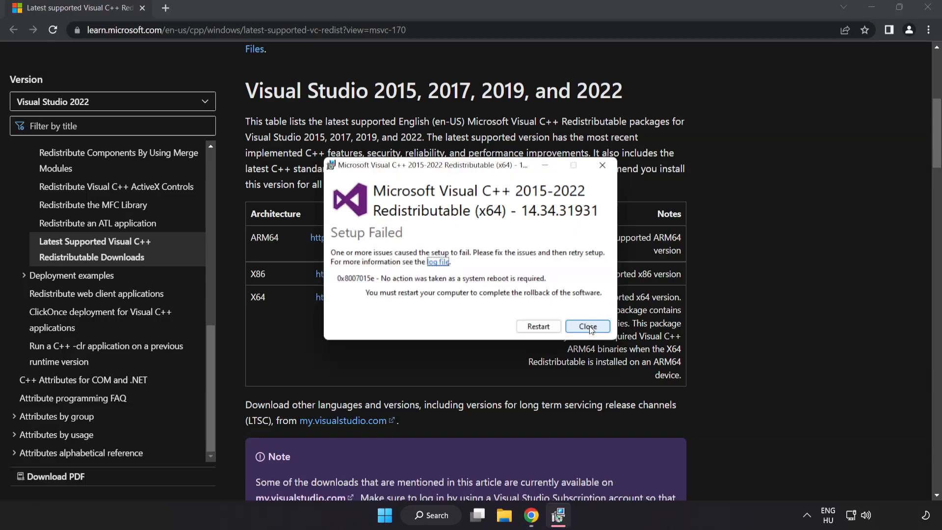
click(586, 325)
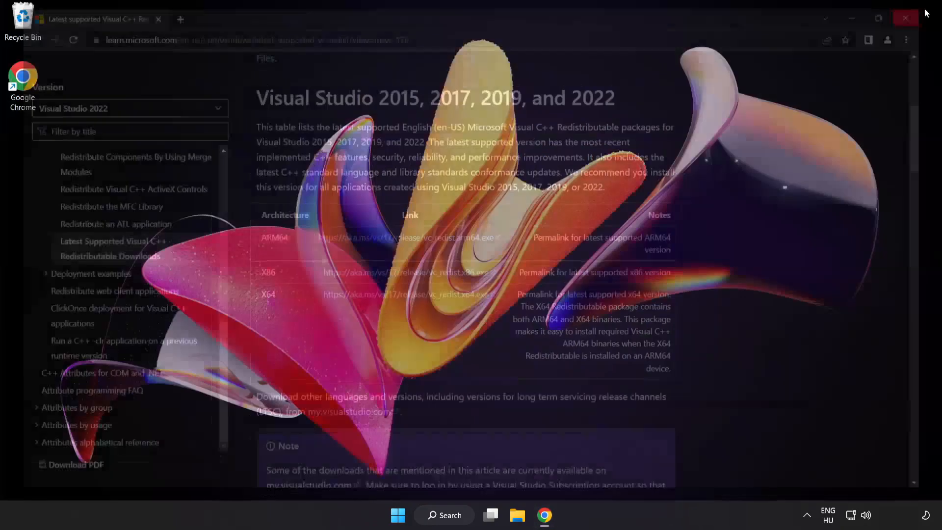
click(905, 18)
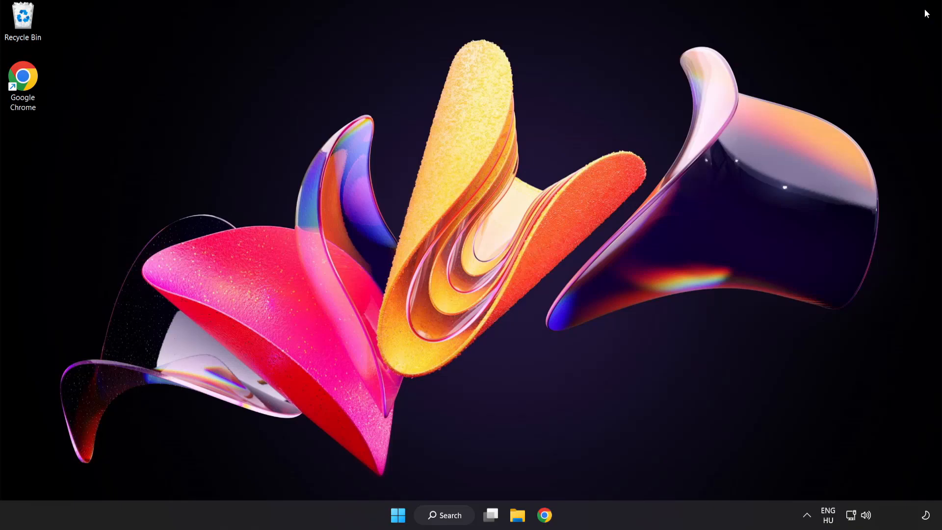
mouse_move(443, 515)
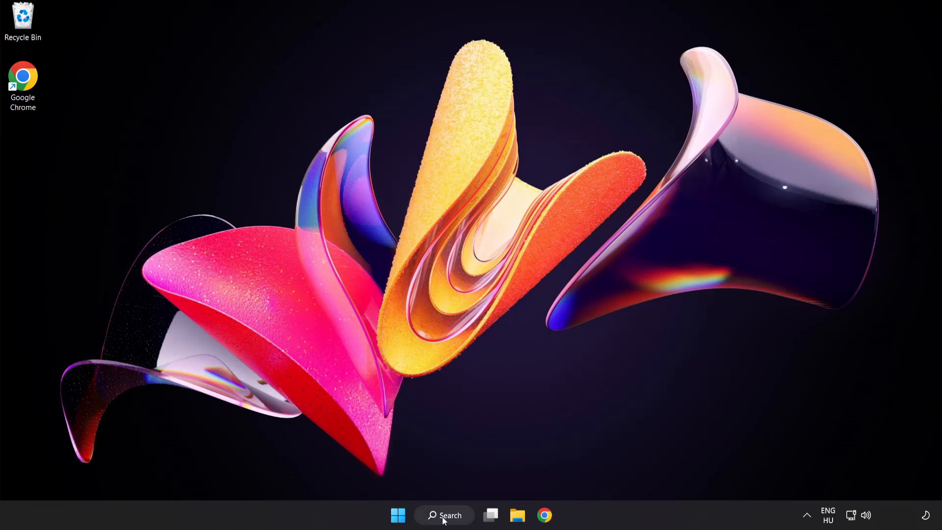
- Launch an administrator Command Prompt via 'cmd' search and run sfc /scannow to completion
click(443, 515)
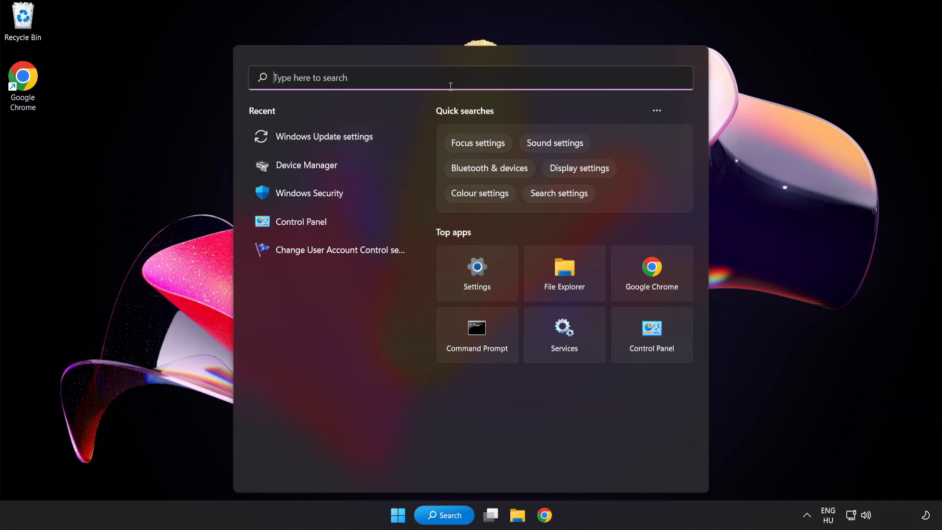
text(cmd)
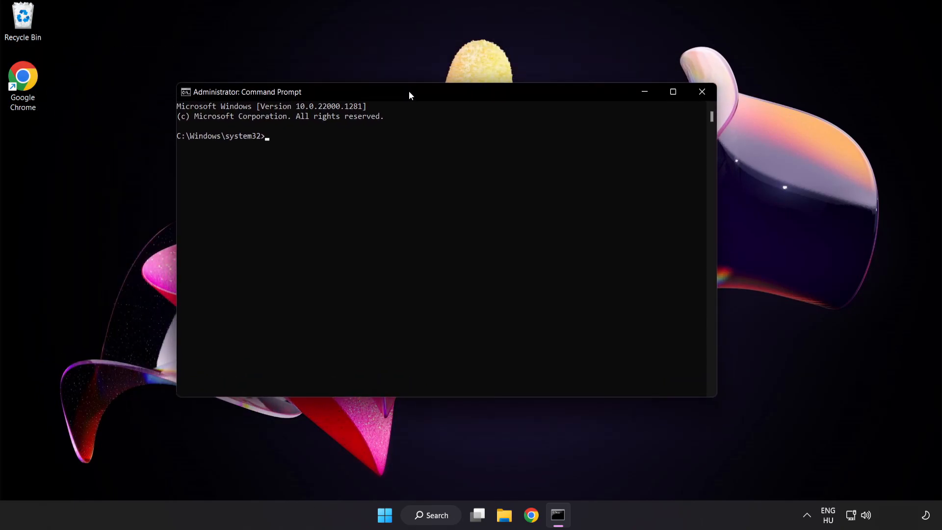
text(sfc /scannow)
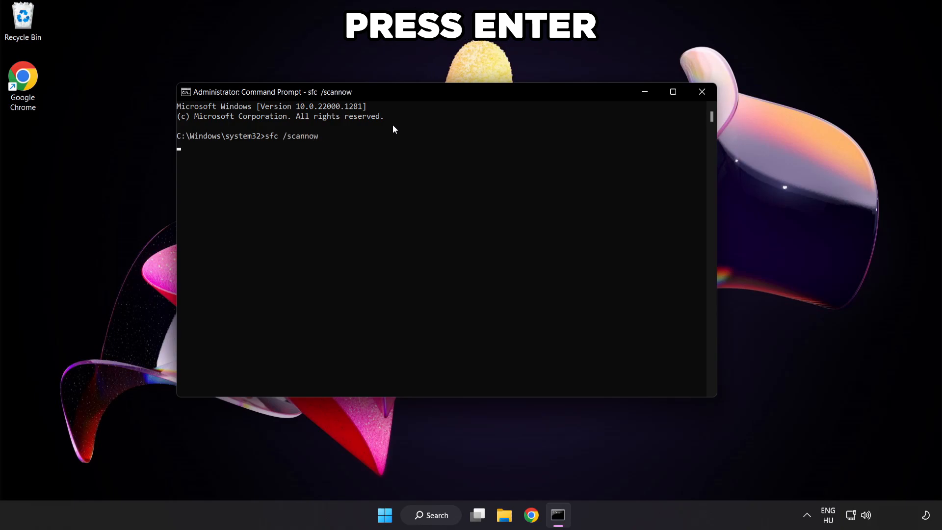
key(Enter)
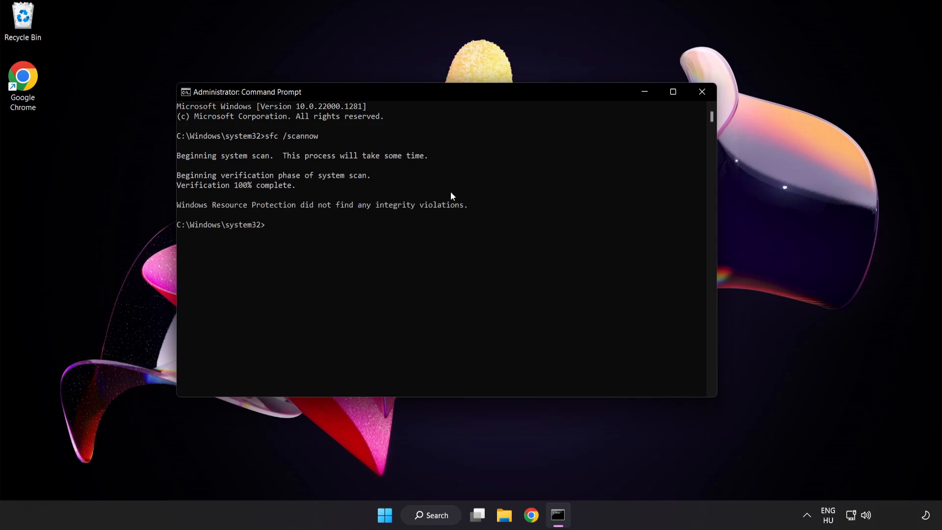
mouse_move(702, 92)
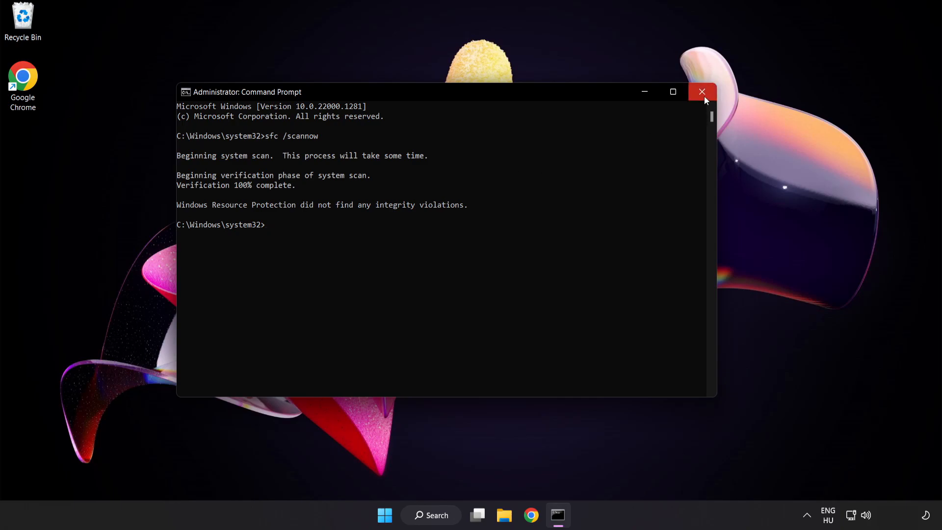
click(701, 92)
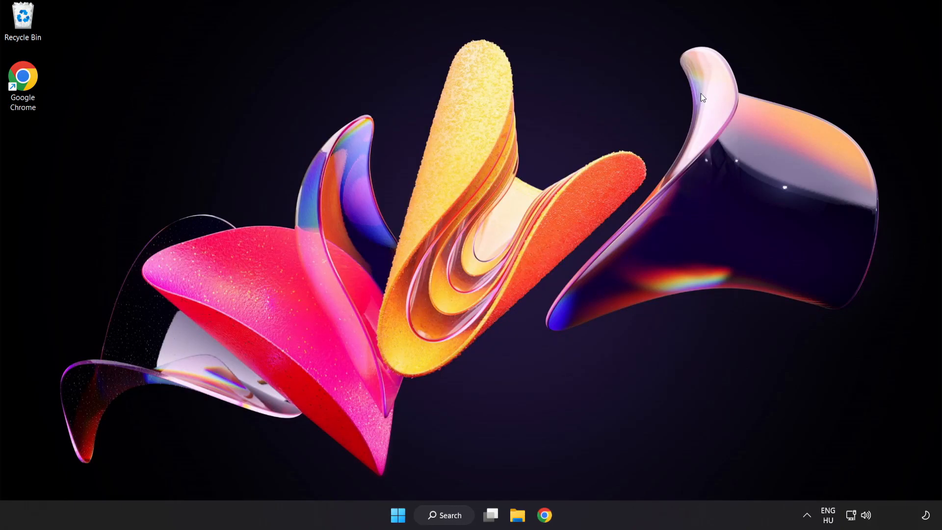
click(397, 515)
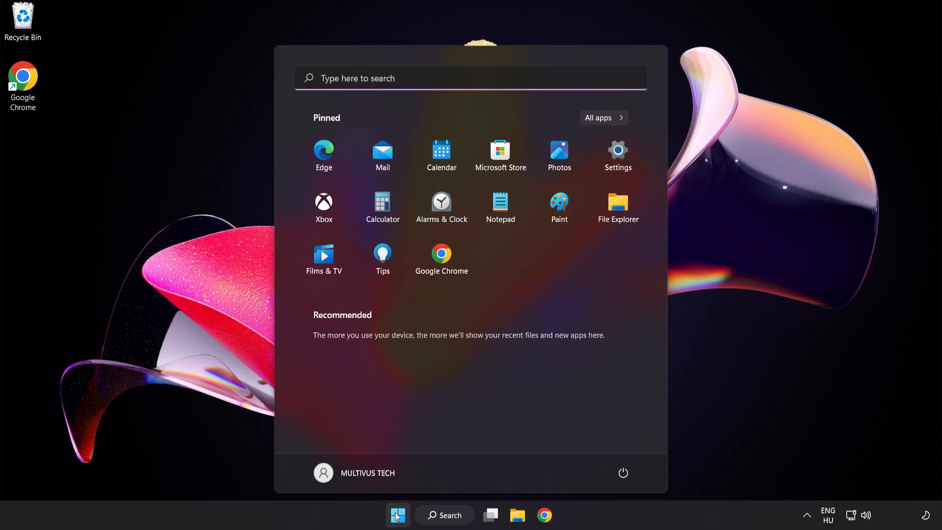
click(623, 472)
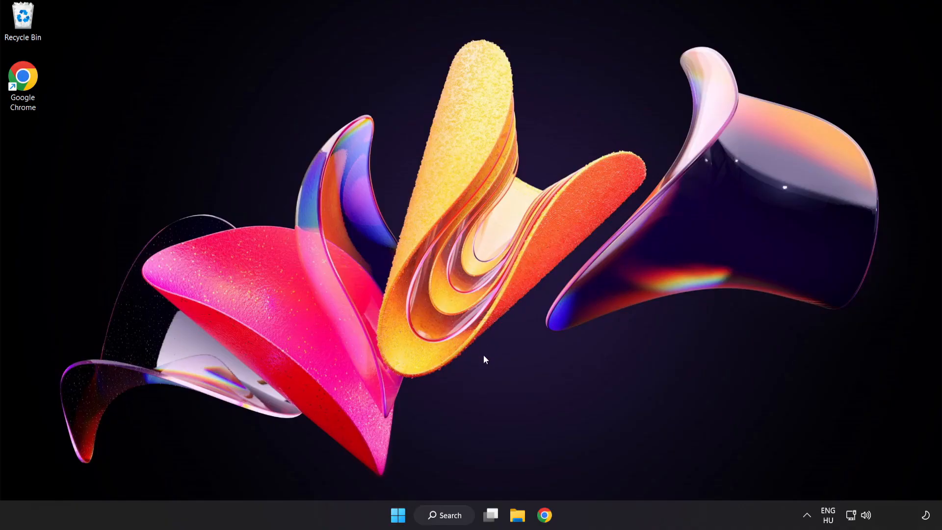
- Launch Windows Security from search and go to Virus & threat protection
click(443, 515)
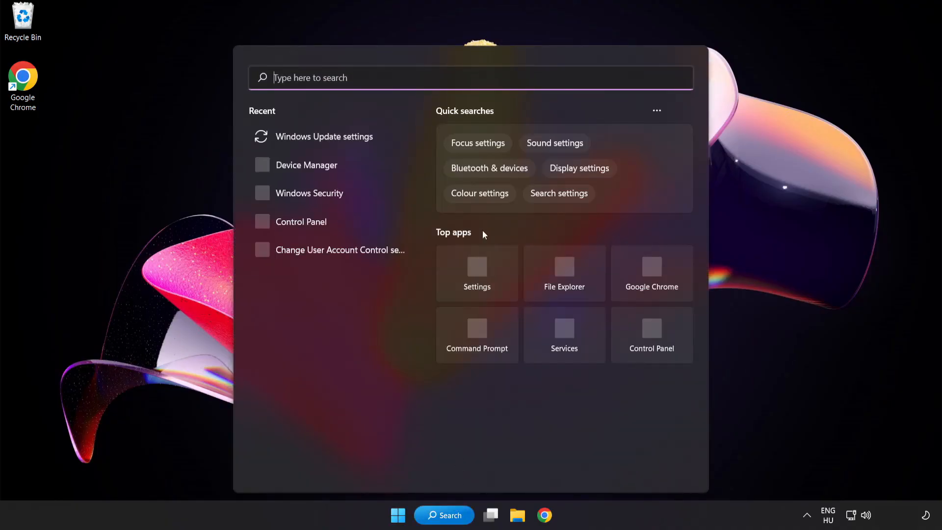
text(security)
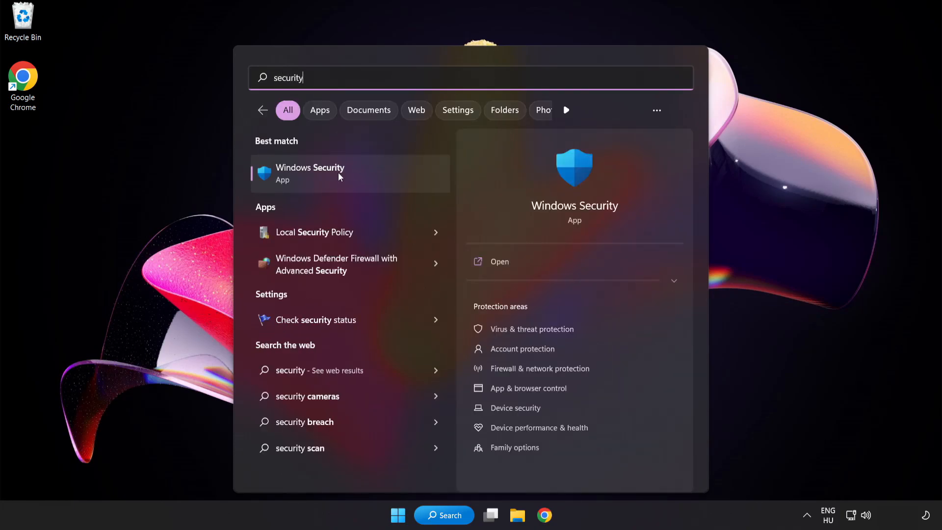
click(310, 173)
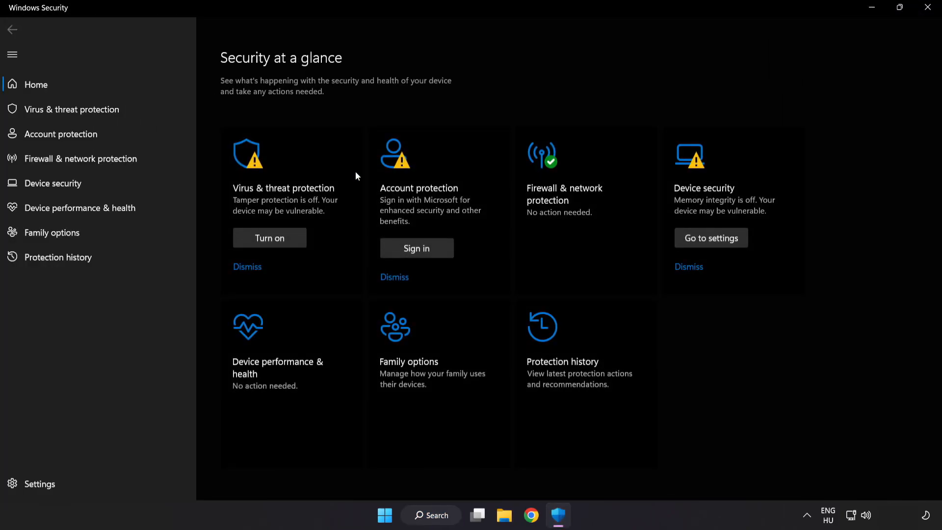
mouse_move(71, 109)
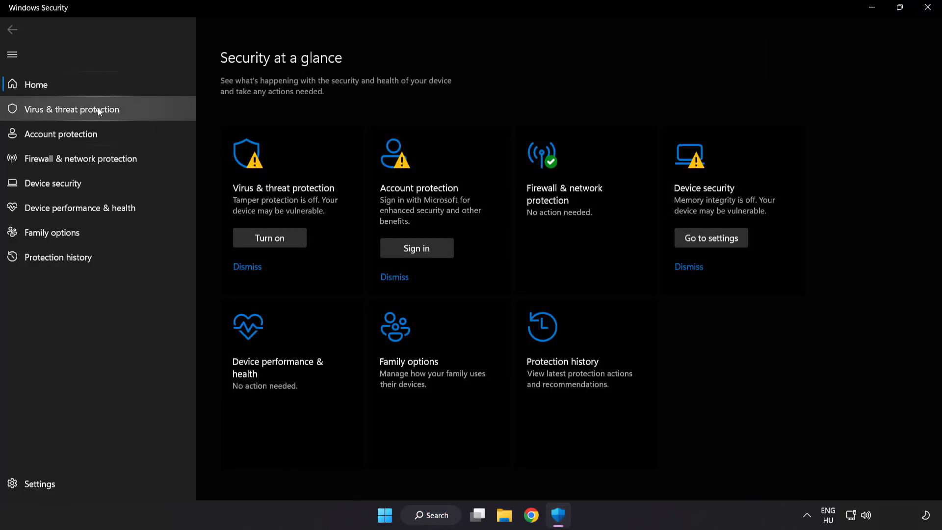
click(70, 109)
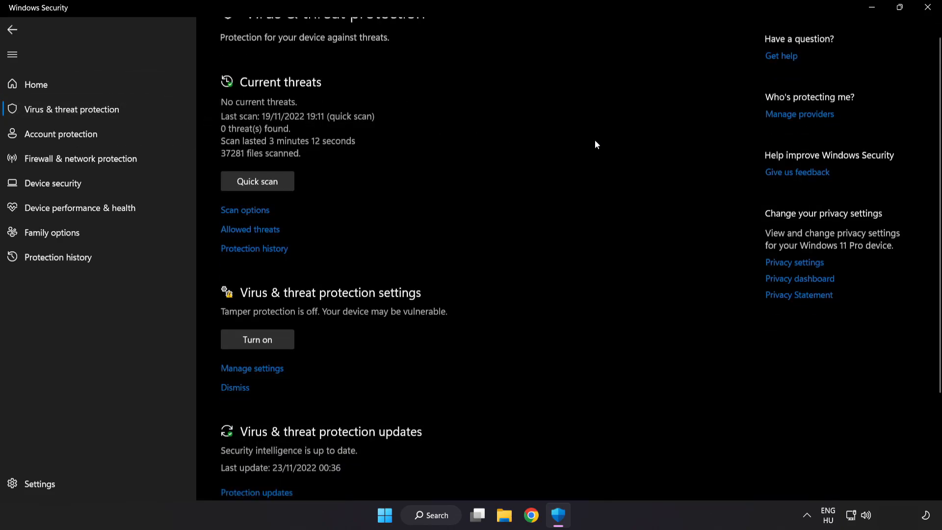
- Reach Manage settings and bring up the Defender Antivirus exclusions list
scroll(down, 3)
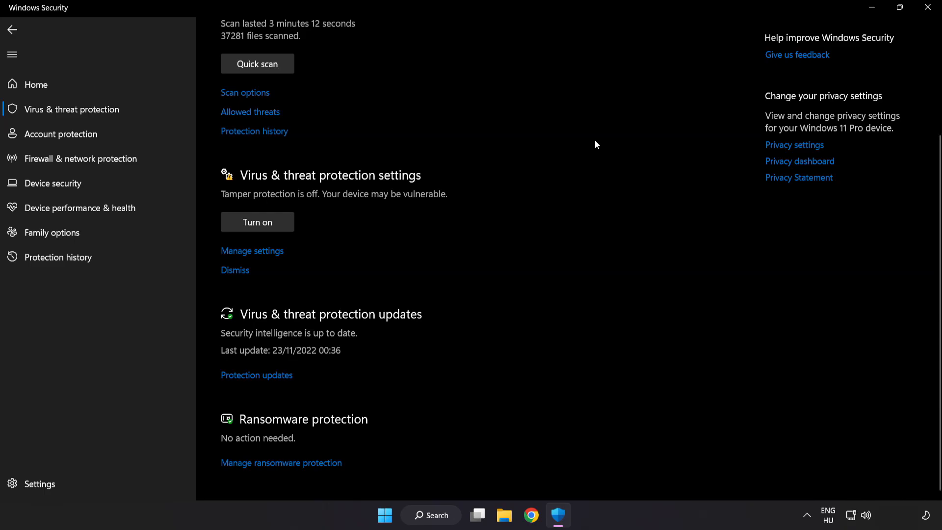
mouse_move(252, 251)
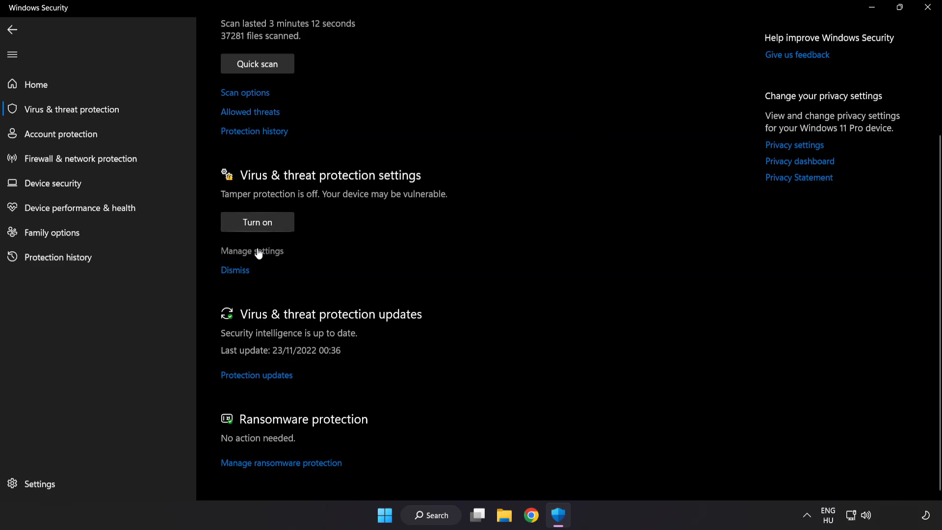
click(252, 250)
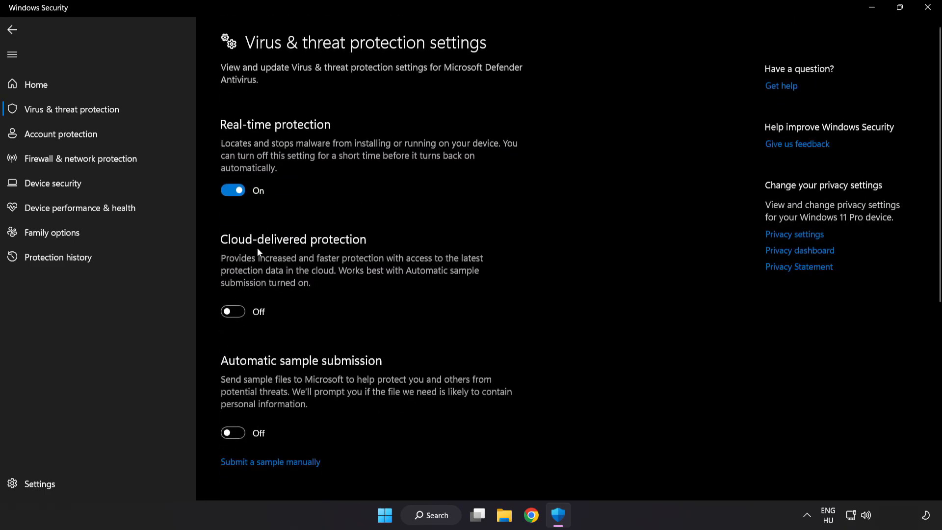
scroll(down, 3)
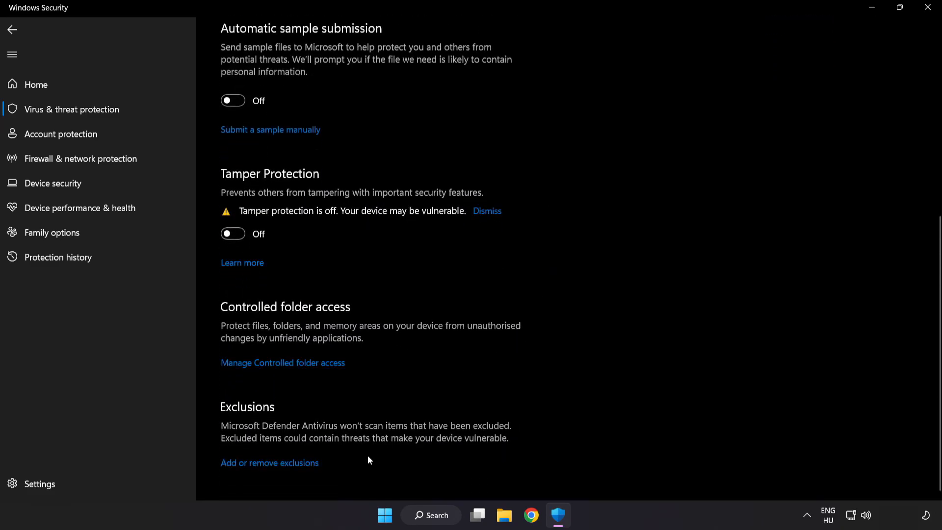
mouse_move(271, 462)
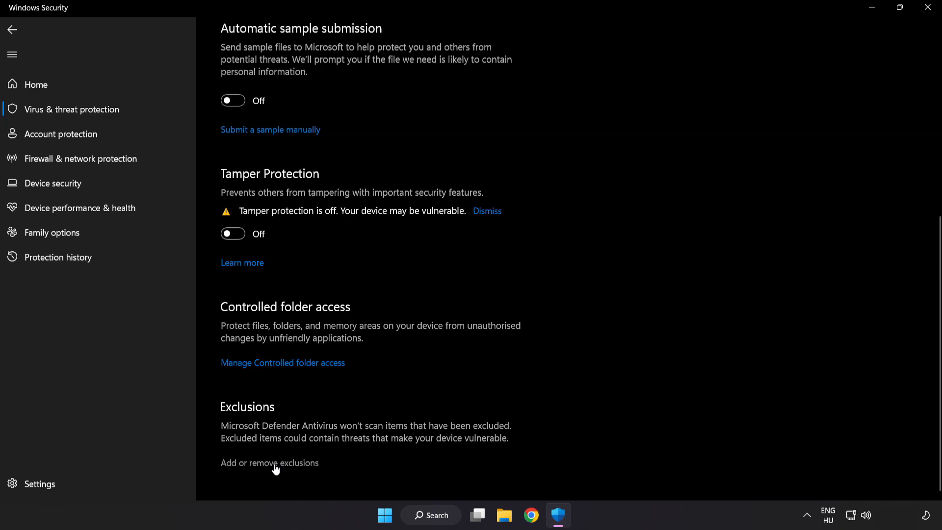
click(269, 462)
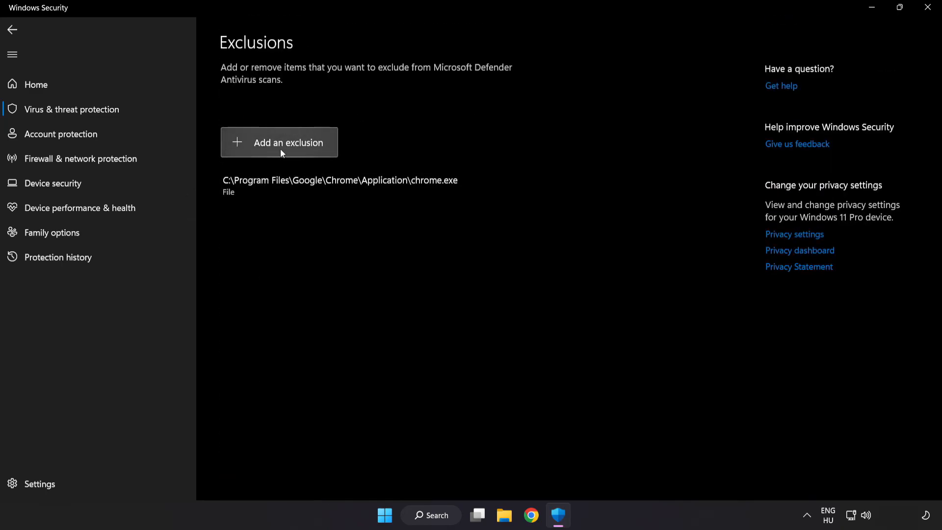
- Start adding a File exclusion and browse into Program Files (x86)
click(280, 142)
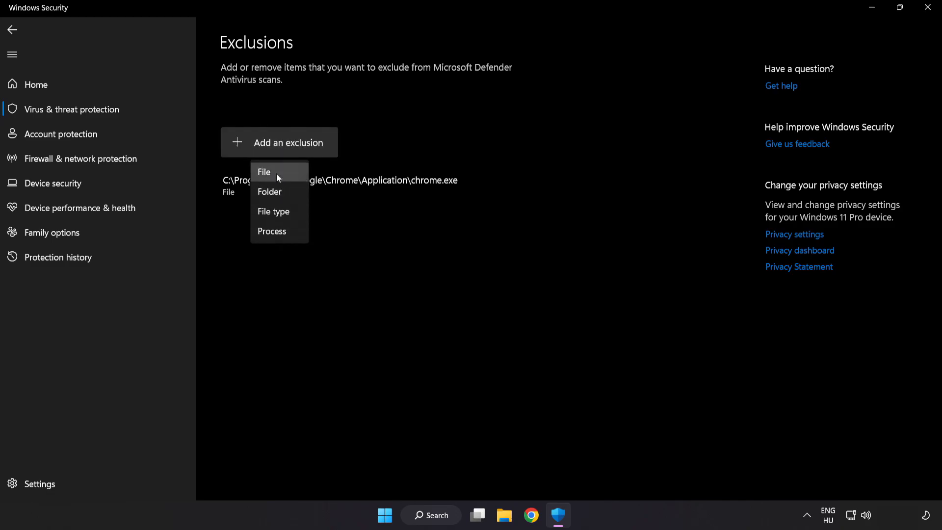
mouse_move(275, 176)
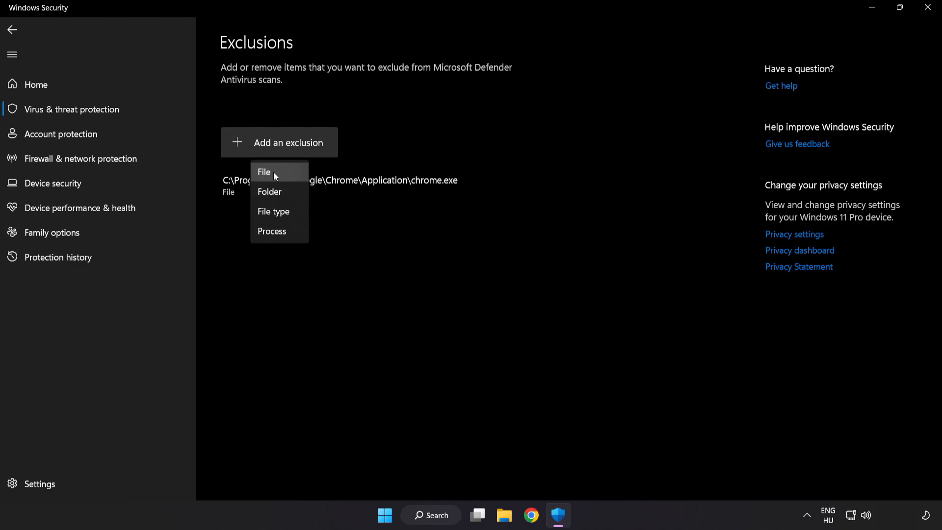
click(264, 171)
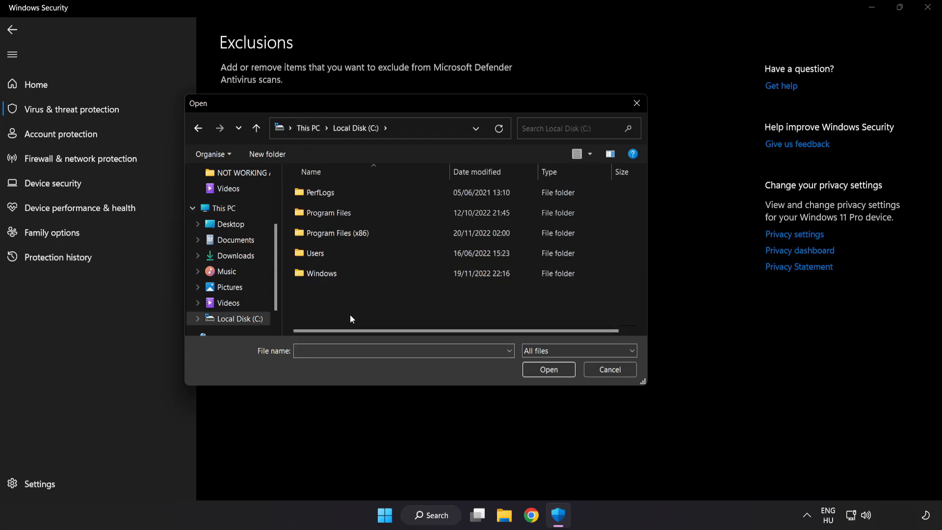
double_click(336, 233)
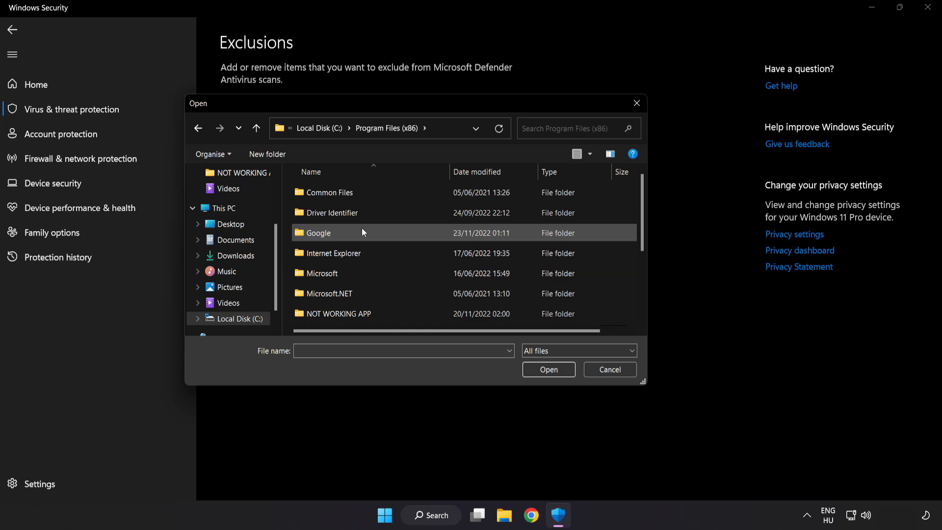
- Select the NOT WORKING APP shortcut in its folder as the Defender exclusion
scroll(down, 3)
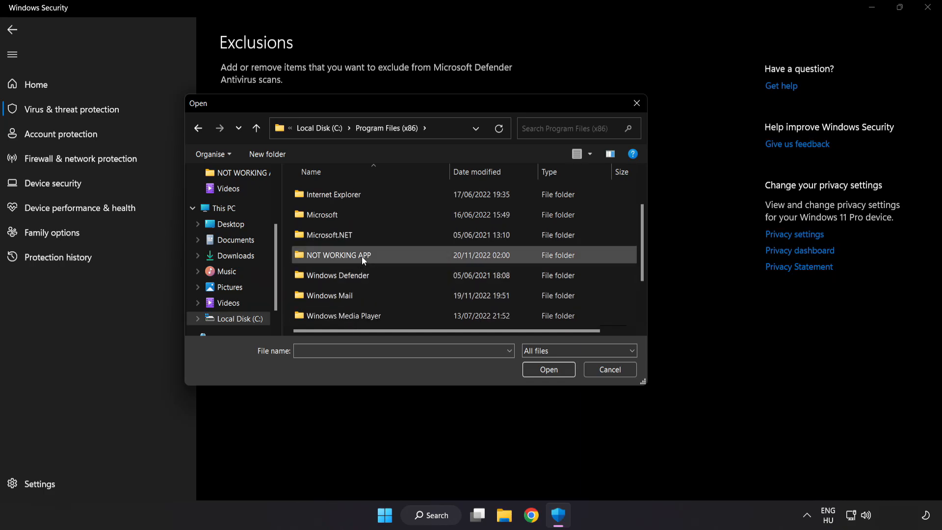
double_click(334, 255)
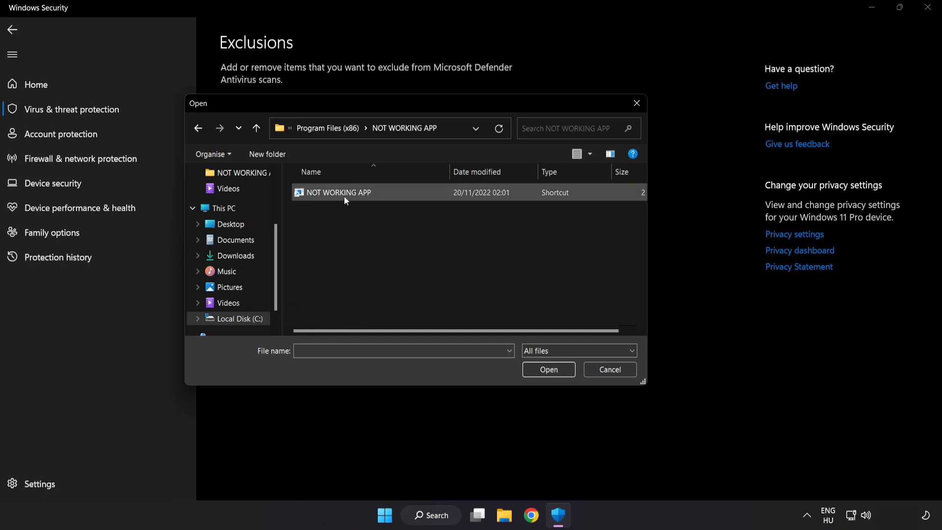
click(338, 192)
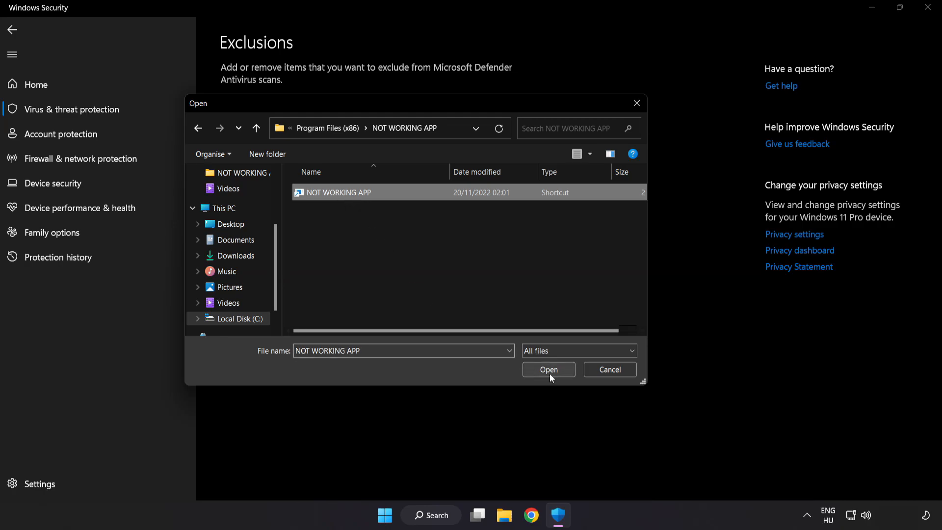
click(548, 369)
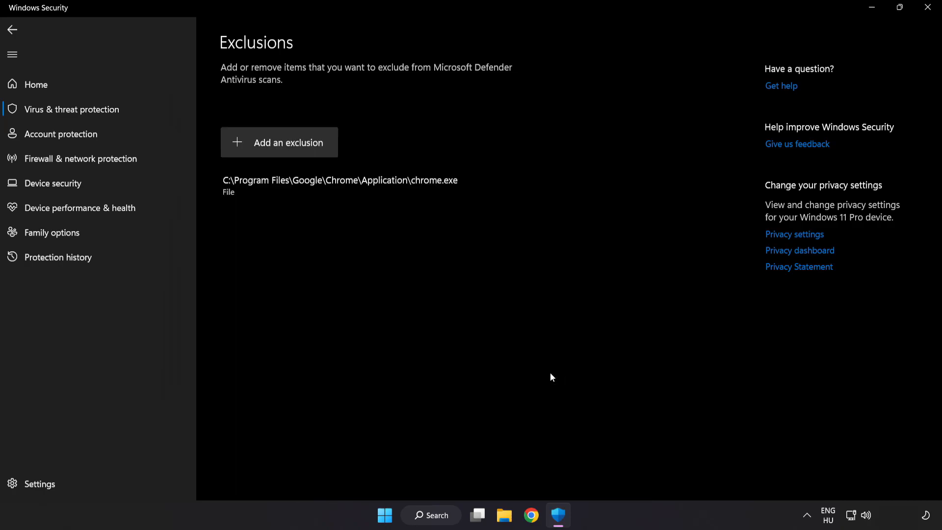
mouse_move(549, 372)
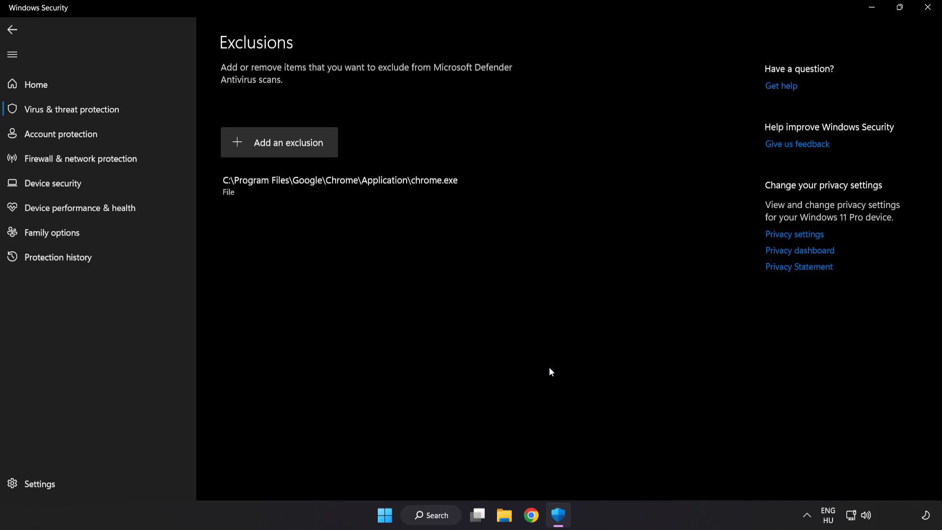
mouse_move(542, 390)
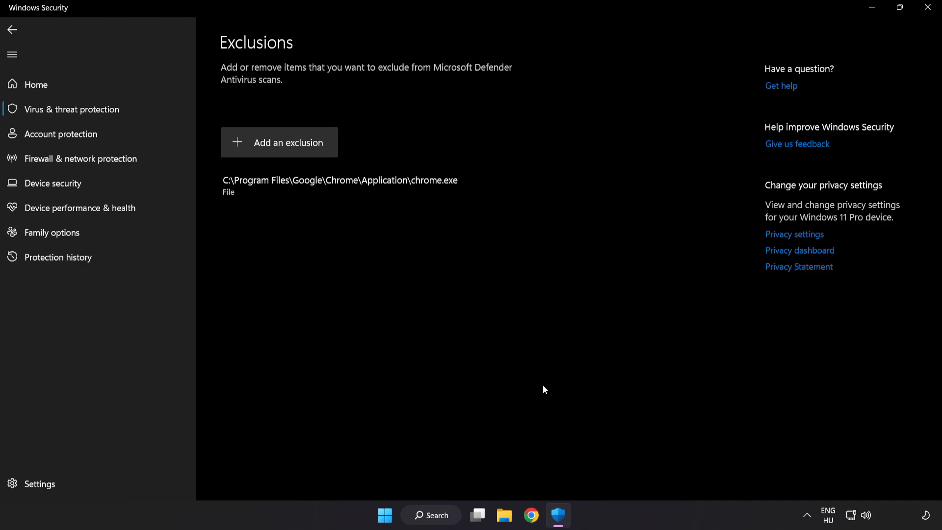
mouse_move(800, 42)
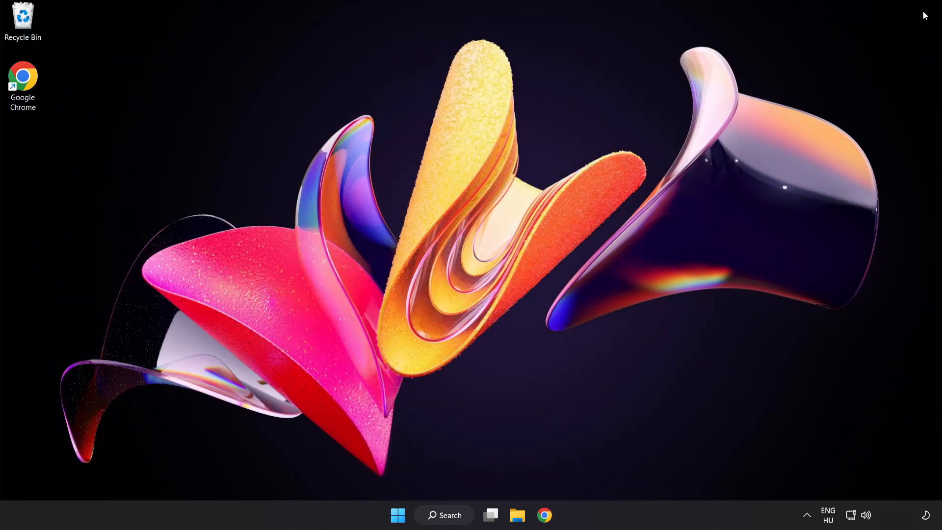
mouse_move(507, 392)
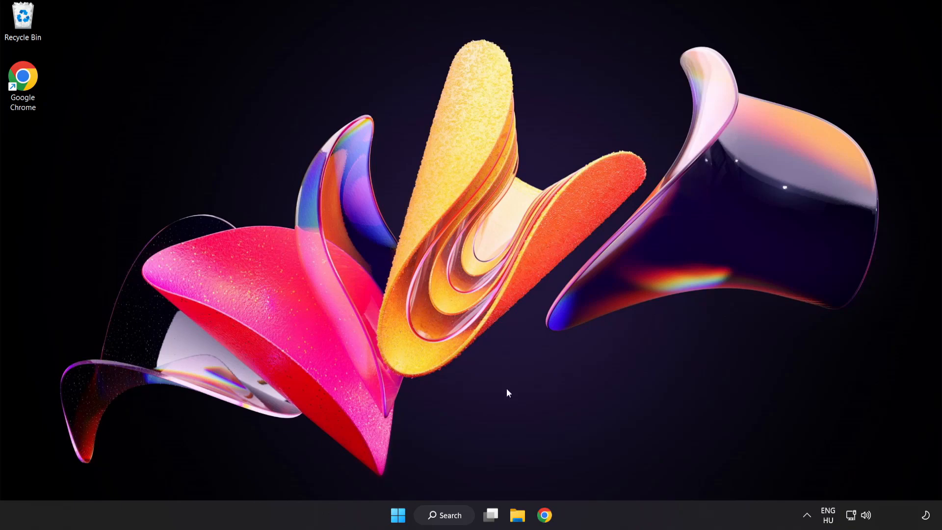
- Show the Start menu's power options with Restart available
click(397, 514)
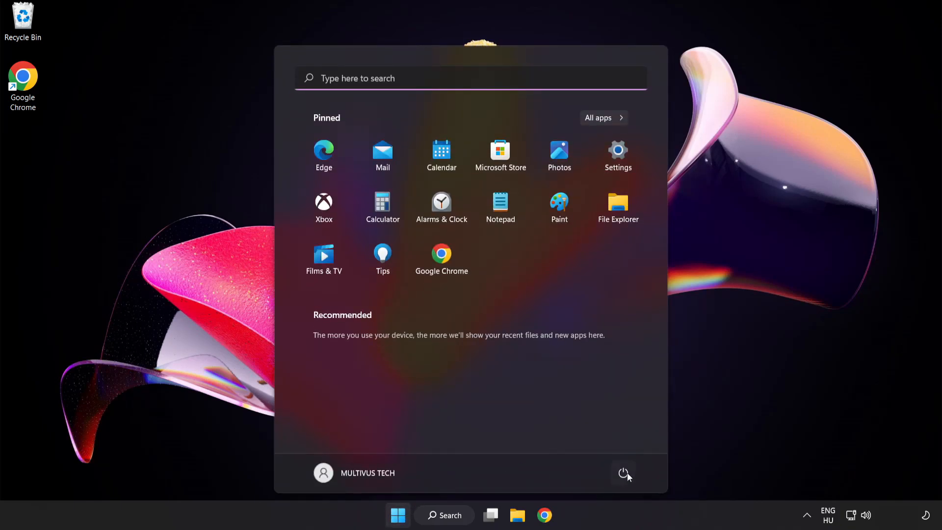
click(624, 473)
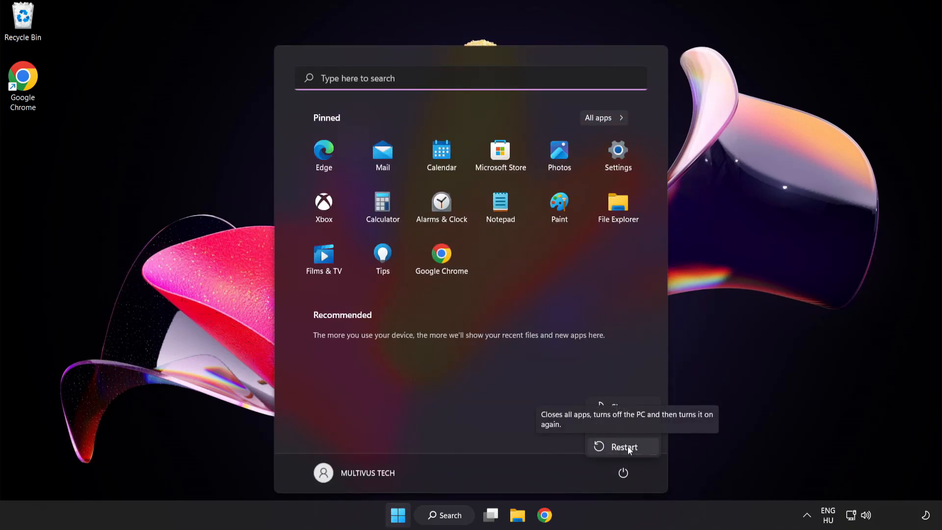